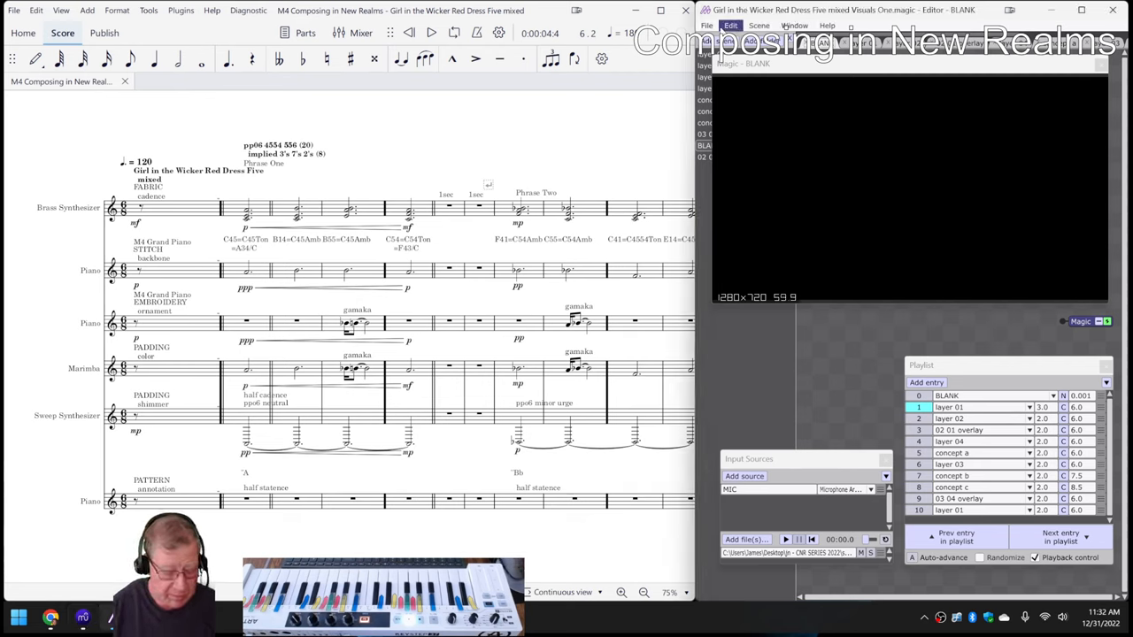
Review the session notes in spreadsheet cells H22, H25 and H26.
click(948, 407)
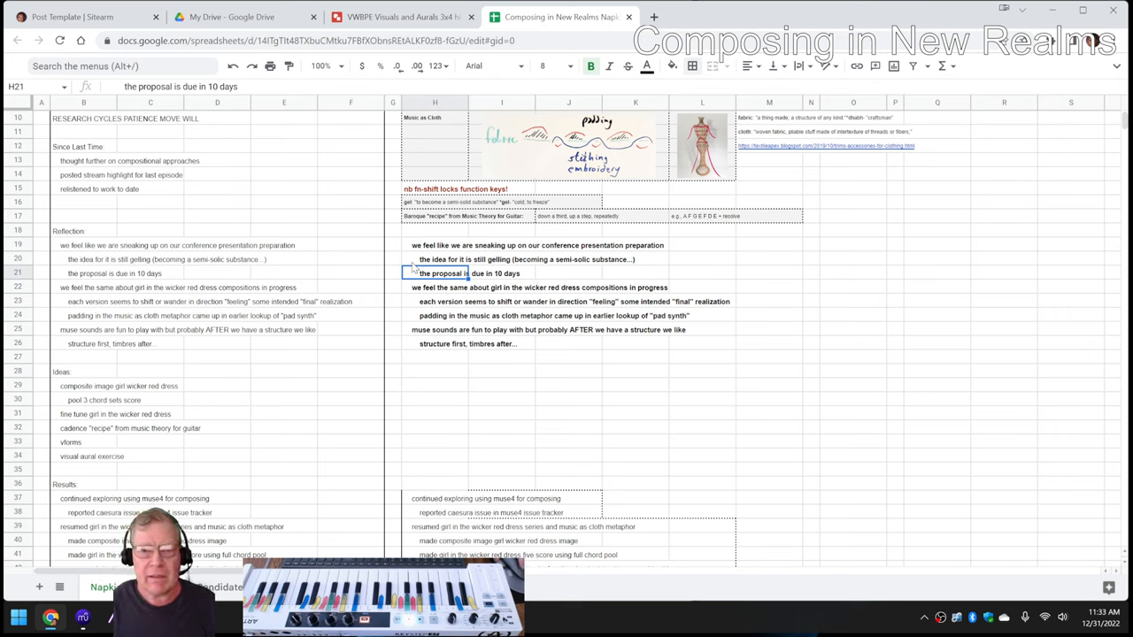
mouse_move(416, 265)
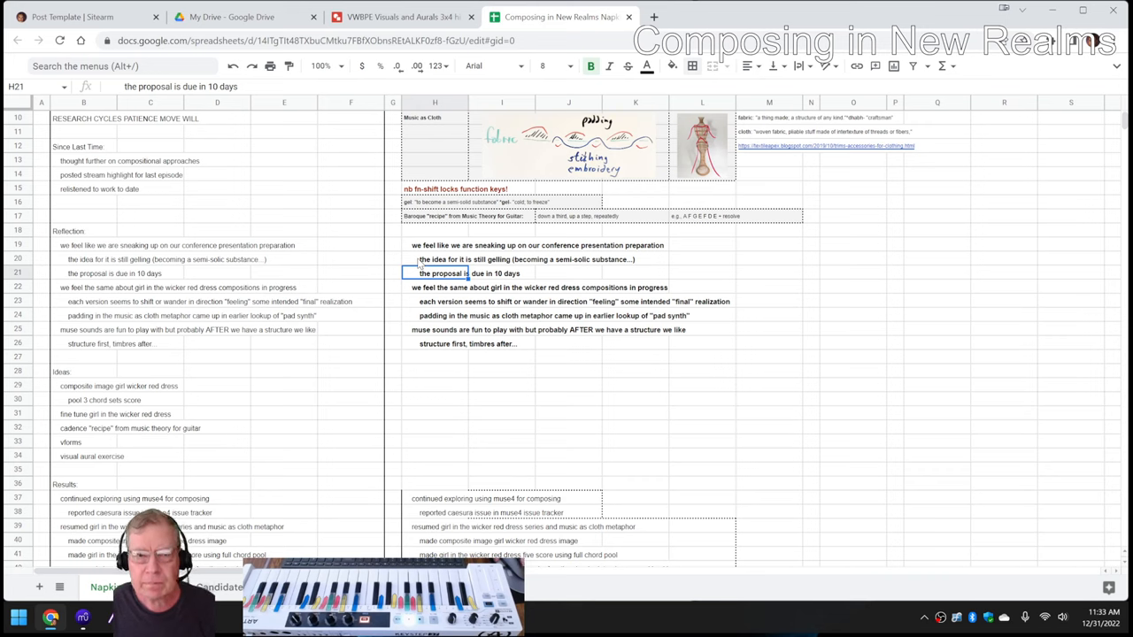
mouse_move(409, 295)
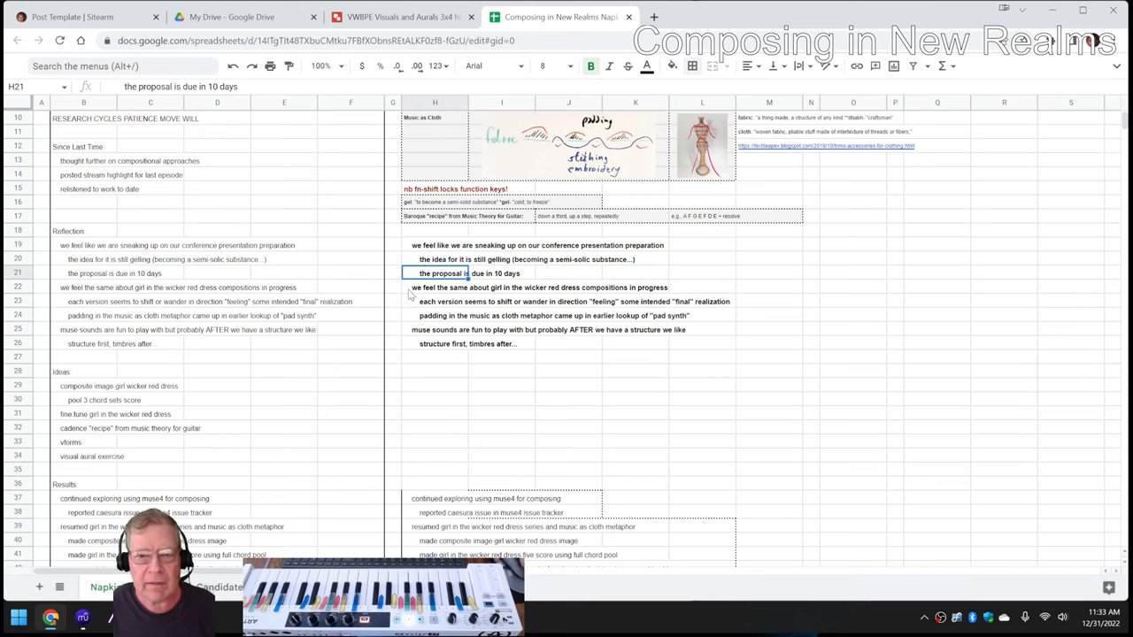
click(433, 288)
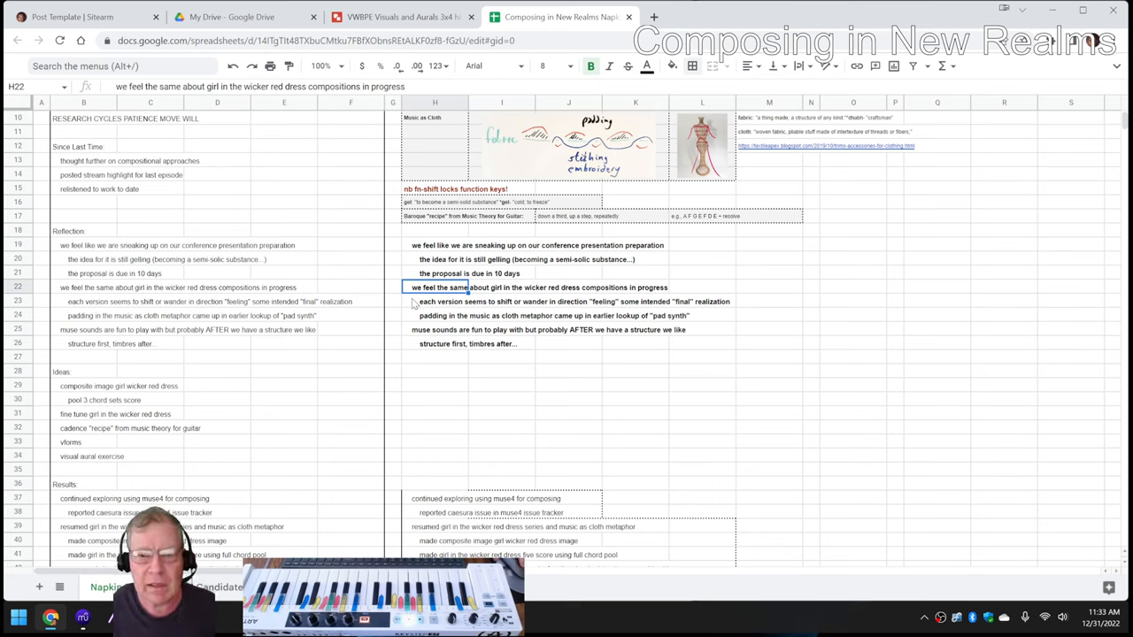
click(433, 301)
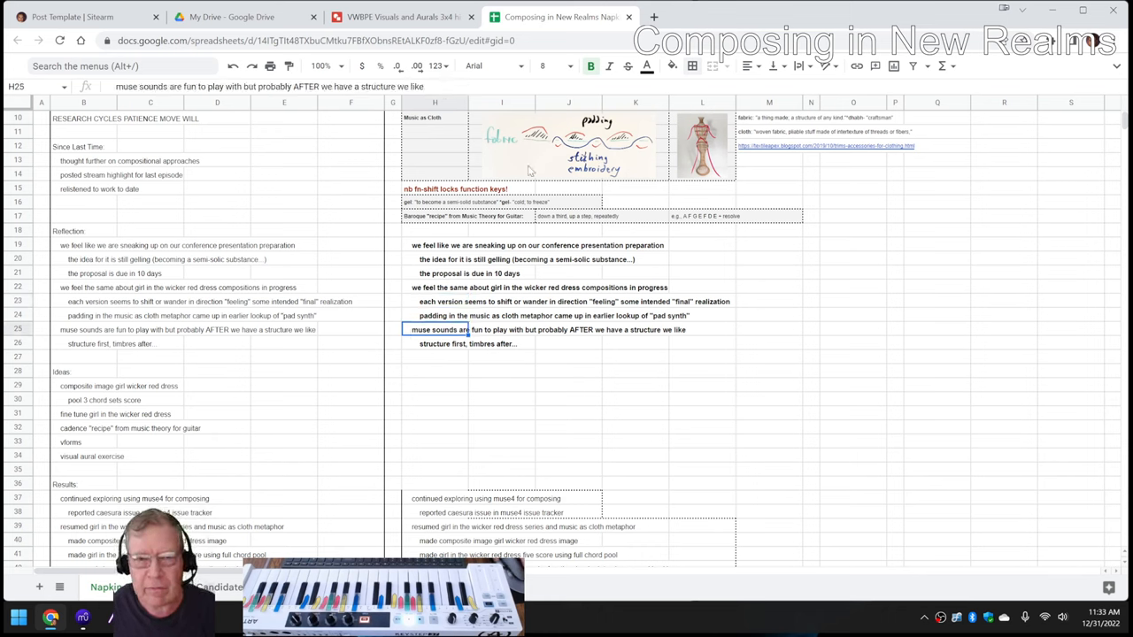
mouse_move(526, 170)
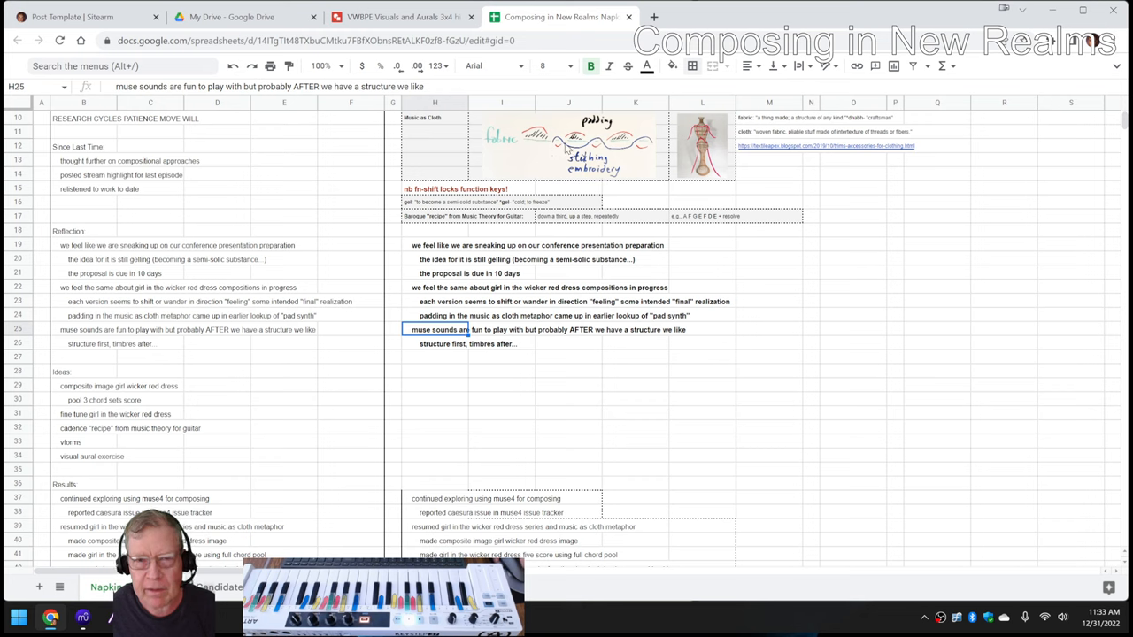
mouse_move(573, 148)
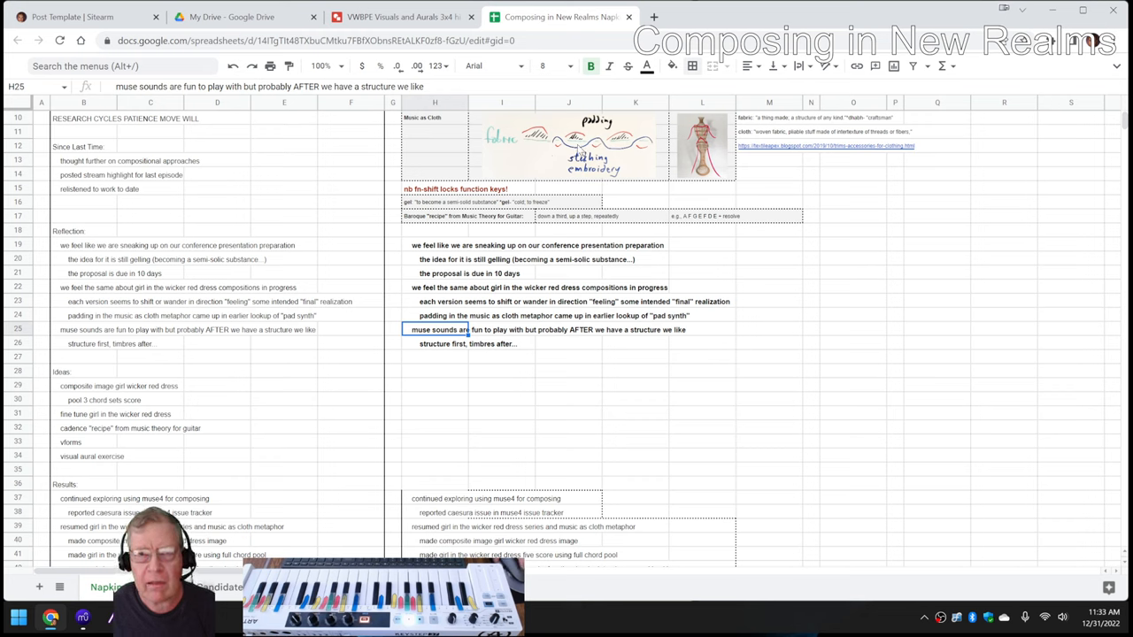
mouse_move(467, 336)
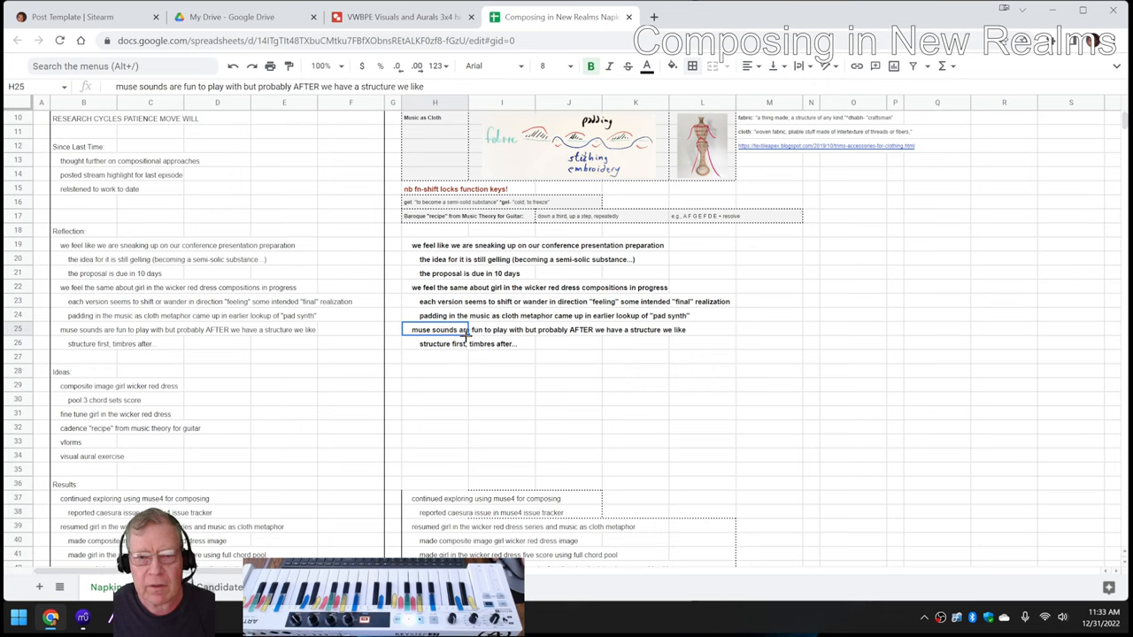
click(433, 344)
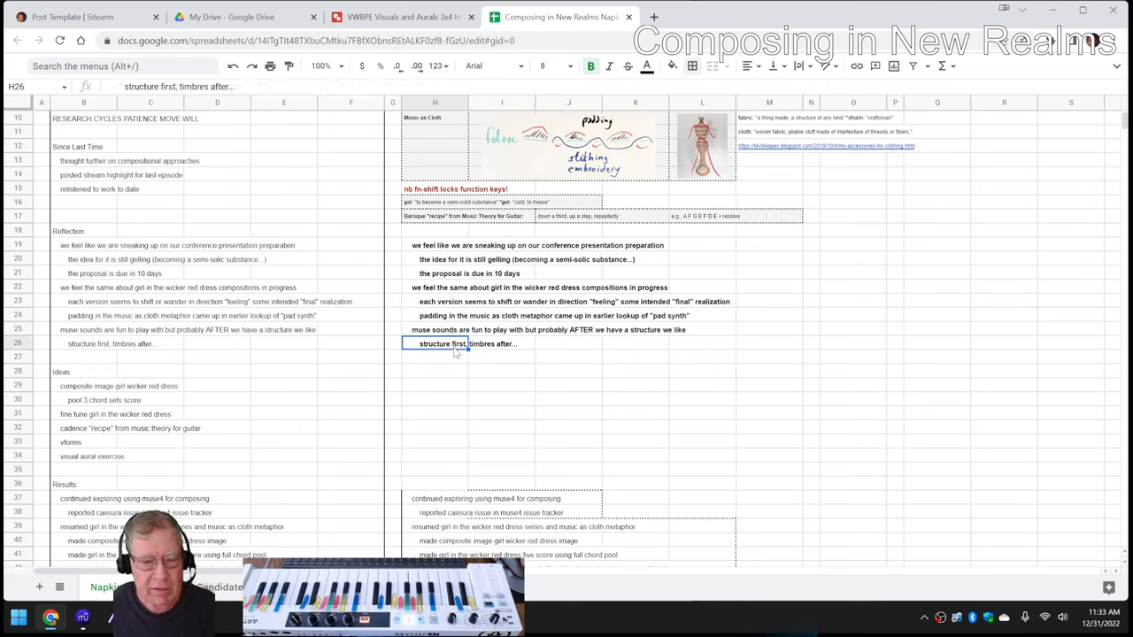
mouse_move(433, 348)
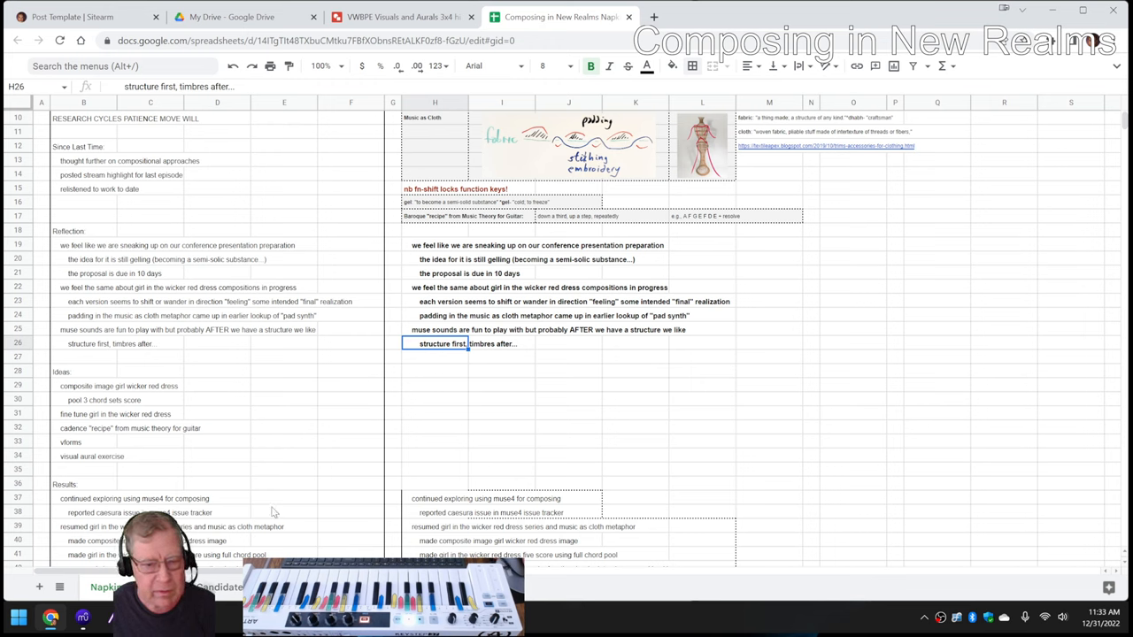
In MuseScore, inspect the first Brass Synthesizer, Marimba and Piano measures, then clear the selection.
click(82, 617)
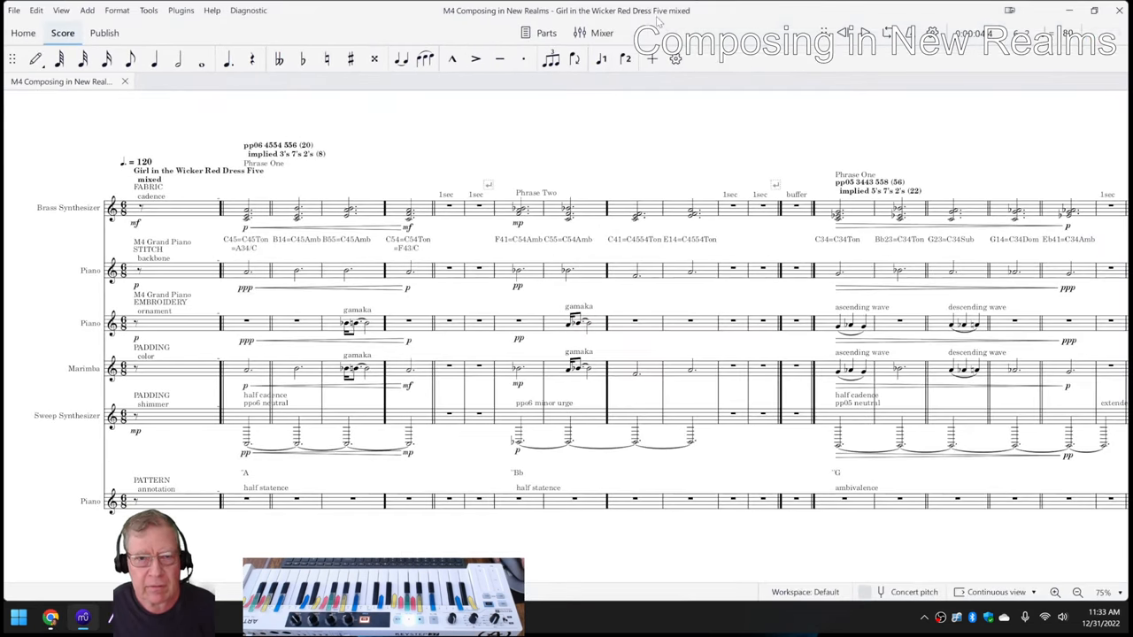
mouse_move(511, 174)
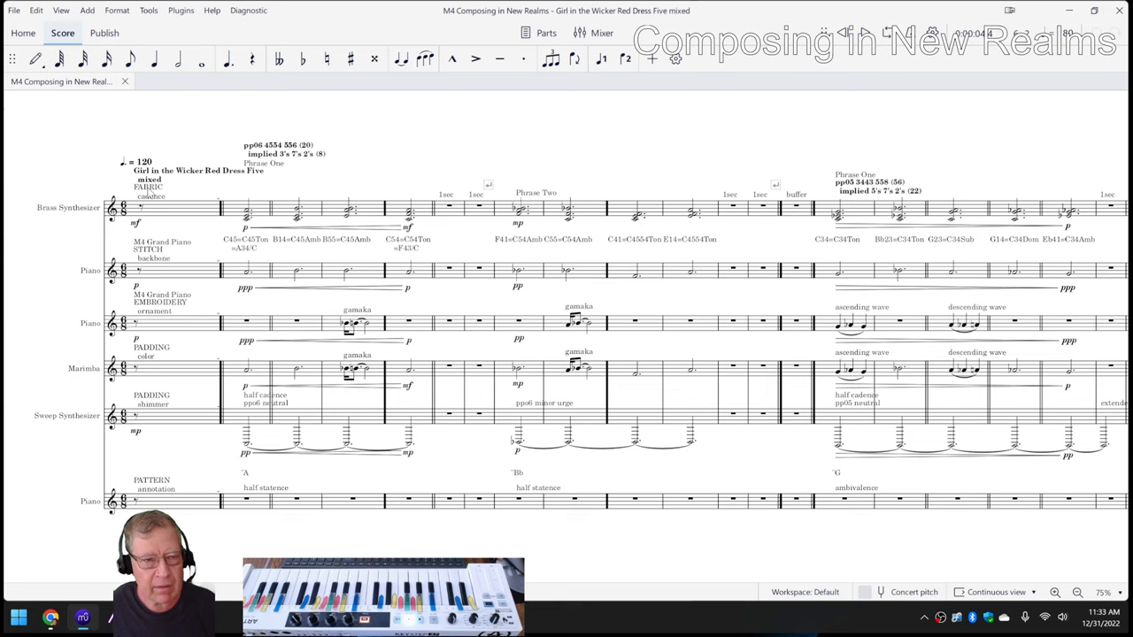
mouse_move(229, 210)
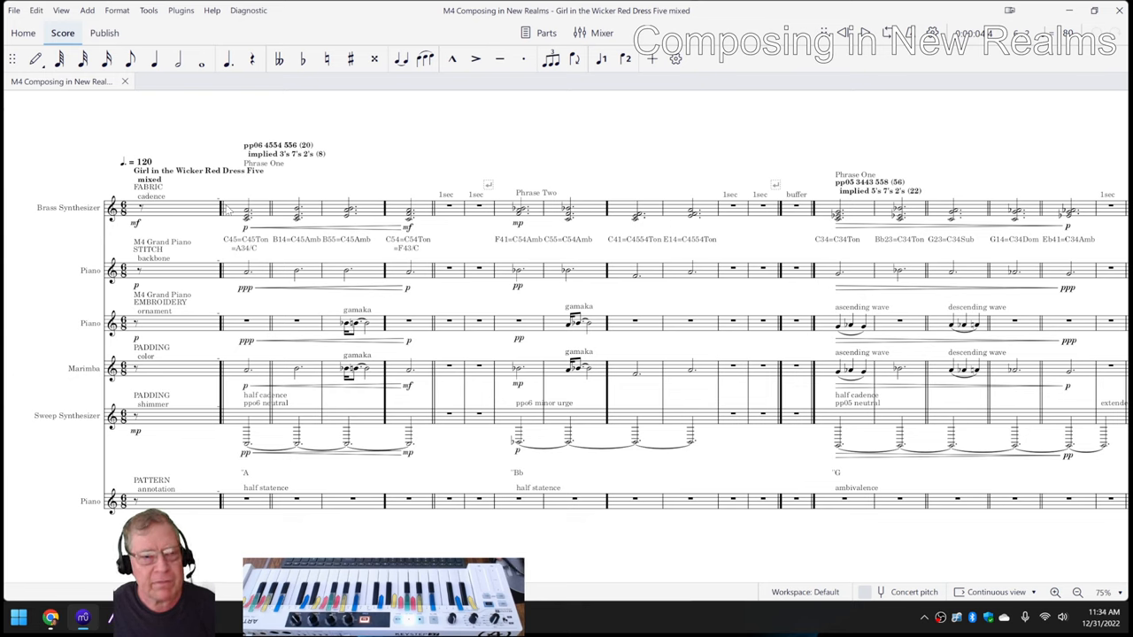
click(246, 208)
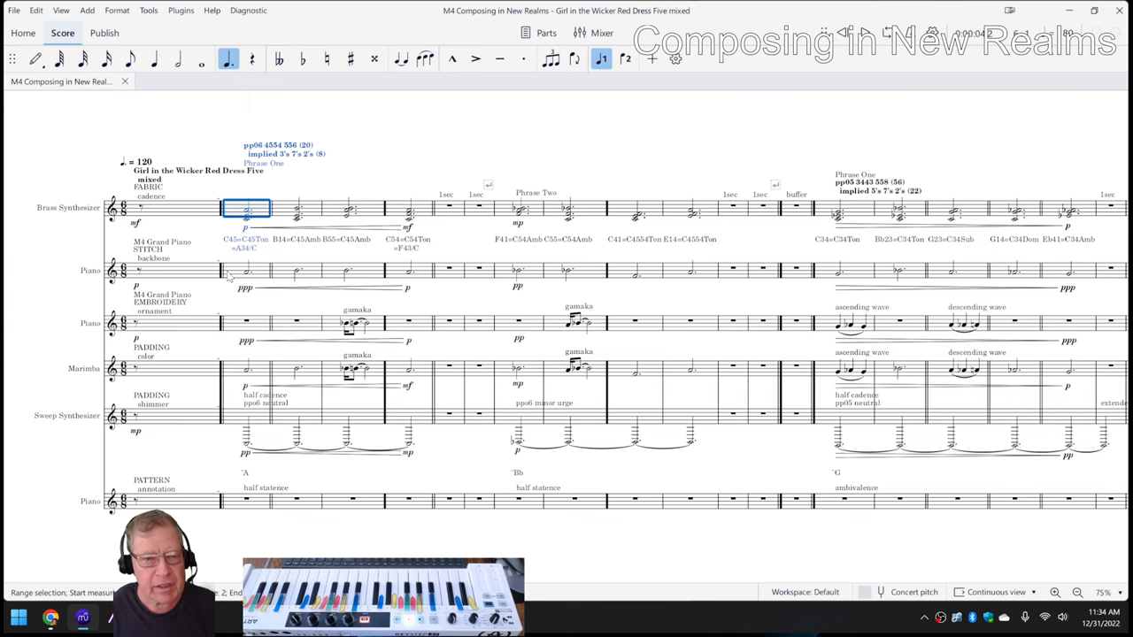
click(246, 270)
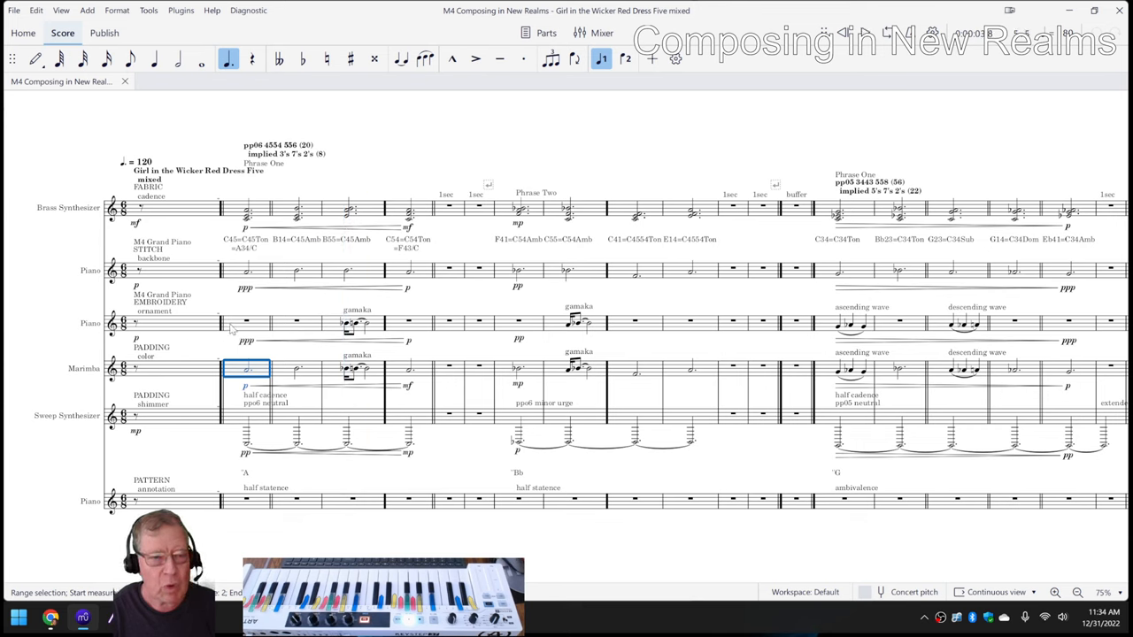
click(246, 321)
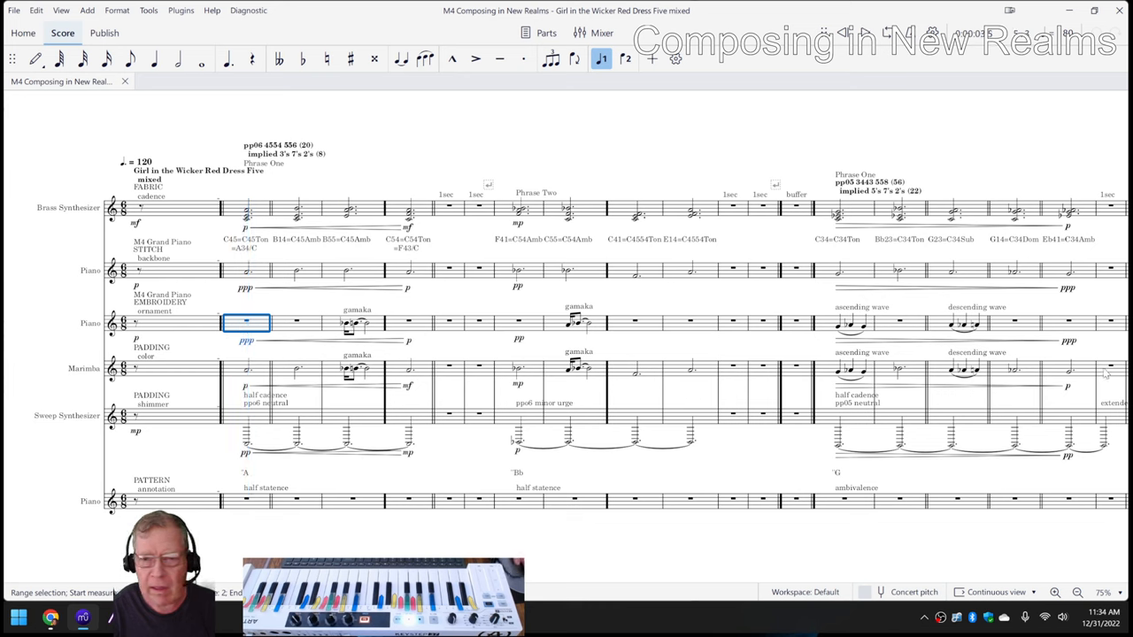
click(845, 325)
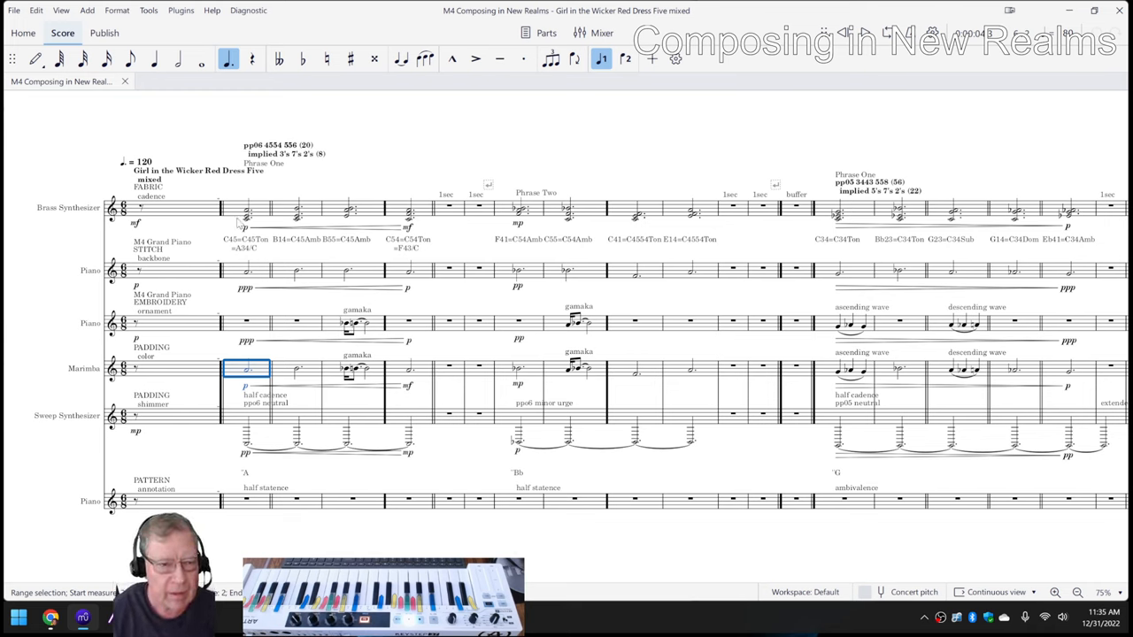
mouse_move(233, 427)
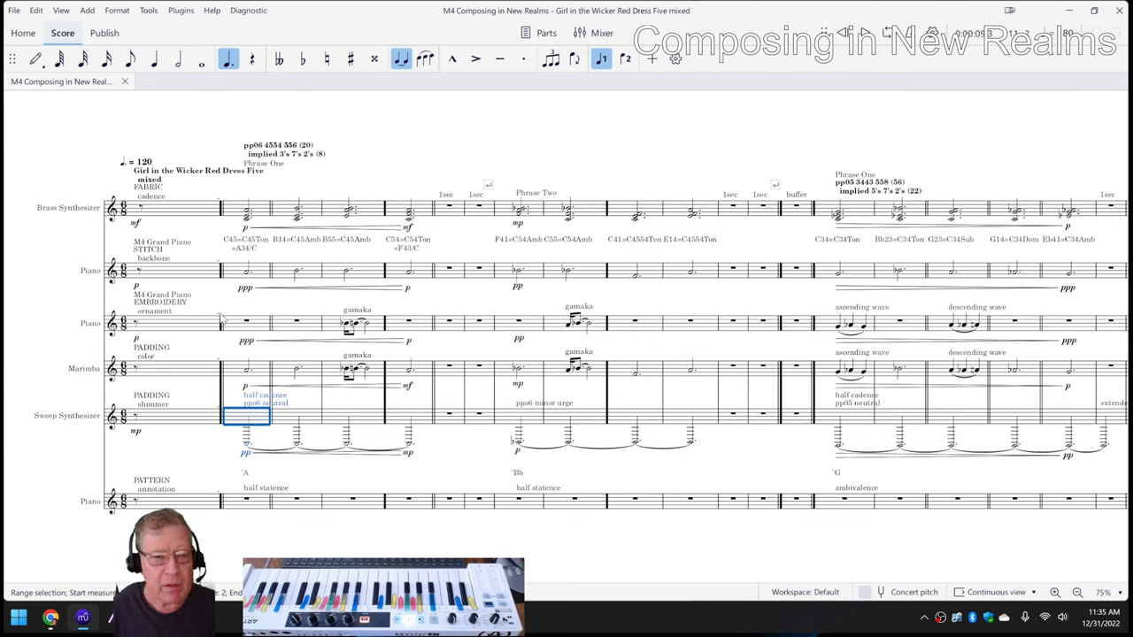
click(175, 207)
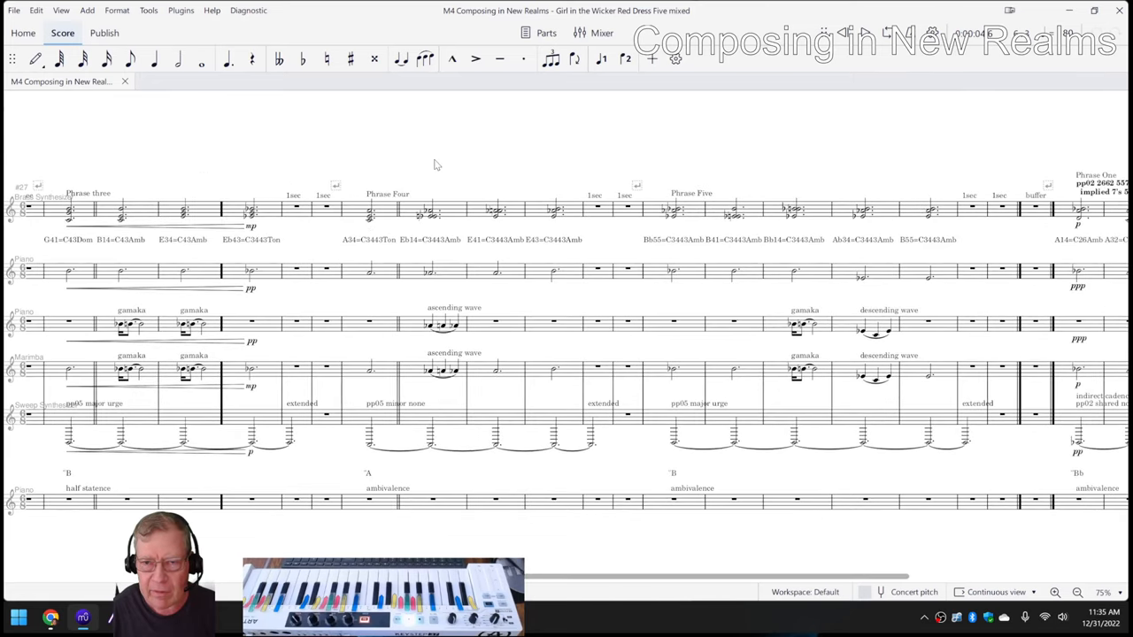
scroll(right, 3)
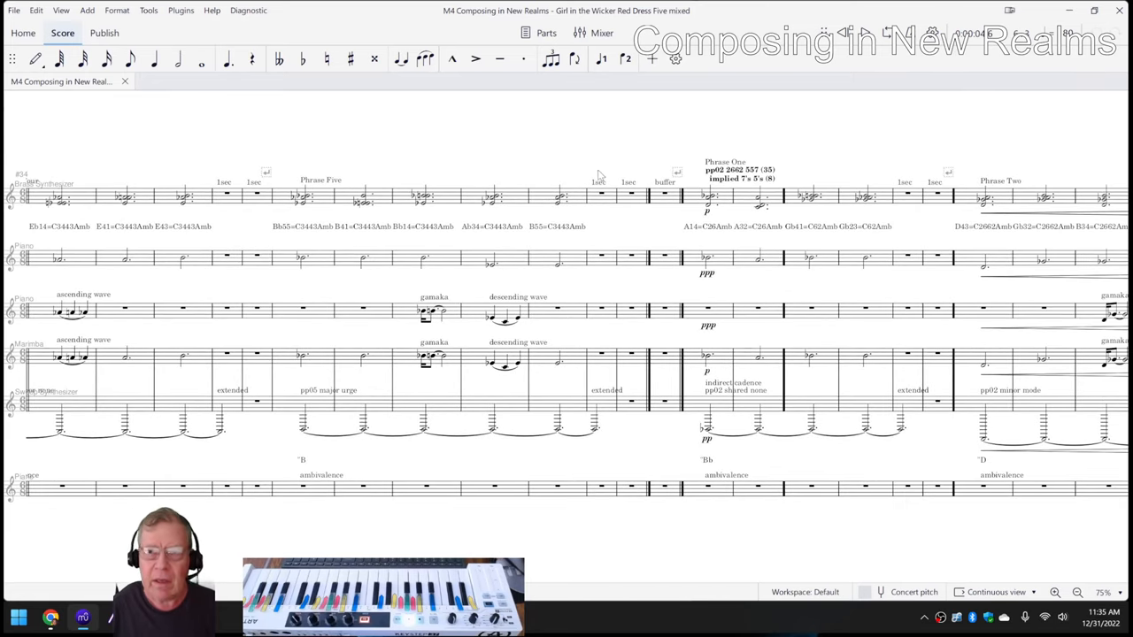
mouse_move(1048, 94)
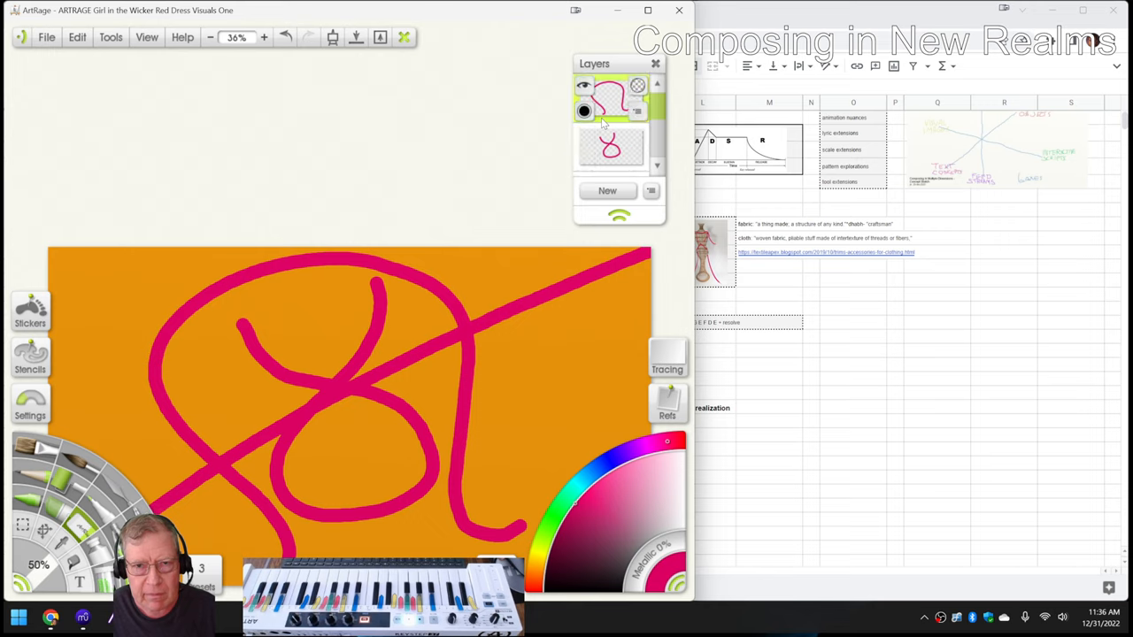
click(611, 133)
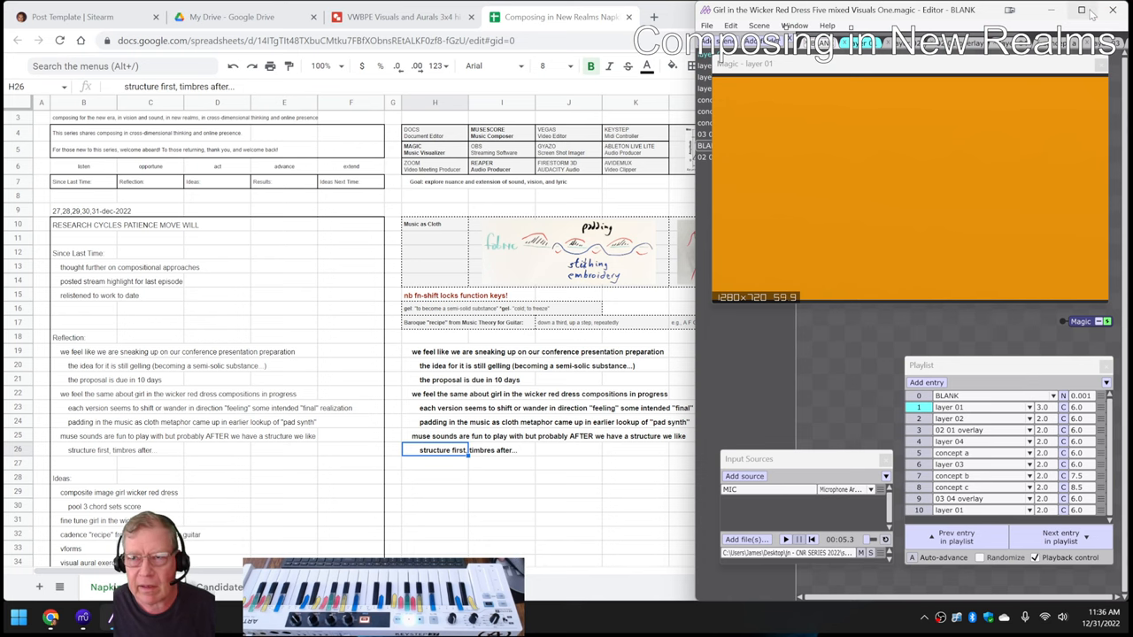
Maximize Magic and preview scenes 01, 02, 02 01 overlay, 04 and 03, then return to BLANK.
click(1080, 9)
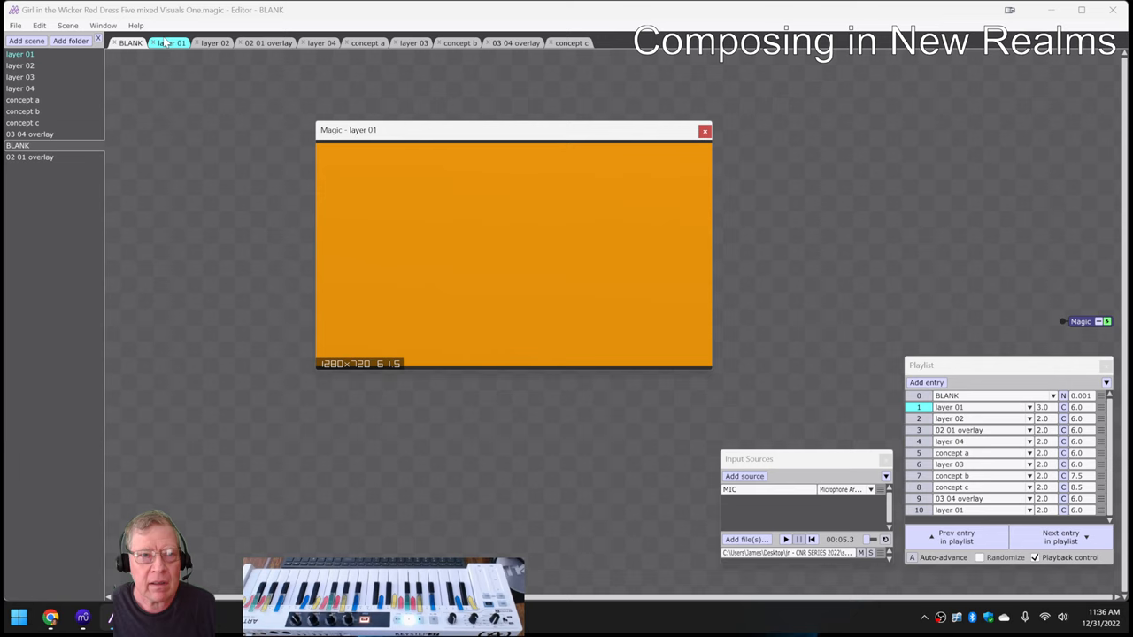
click(168, 43)
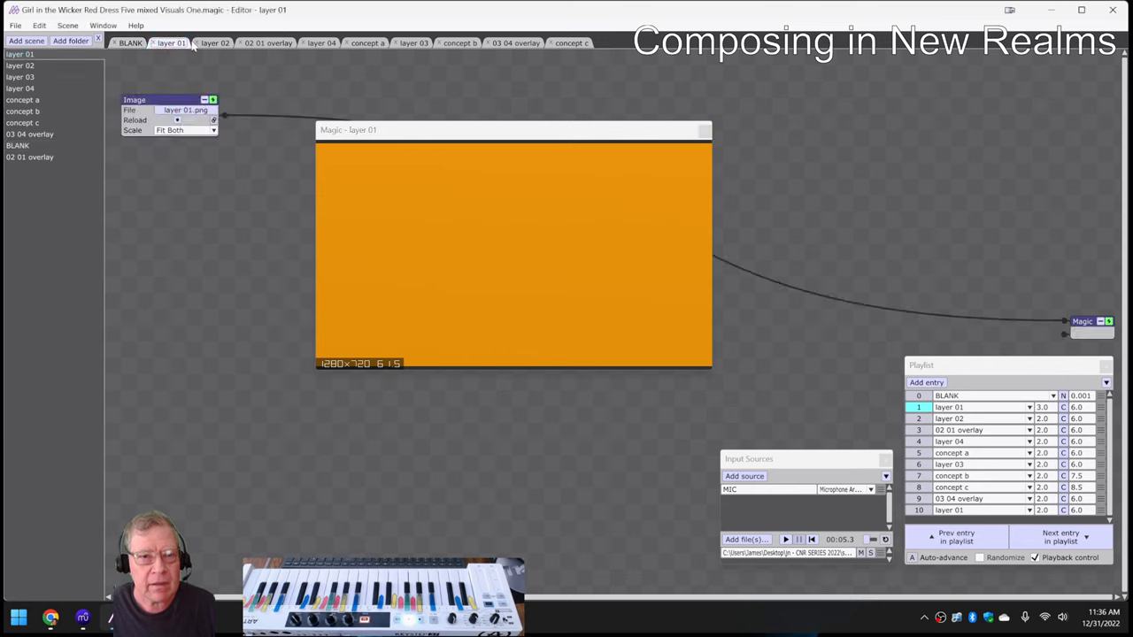
click(215, 43)
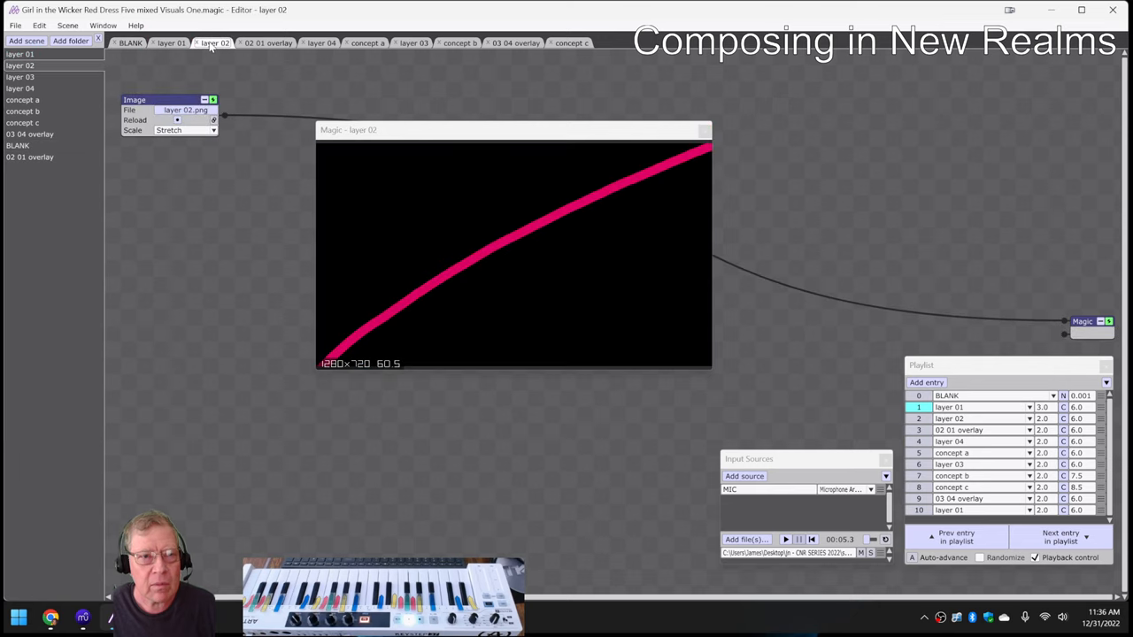
click(267, 43)
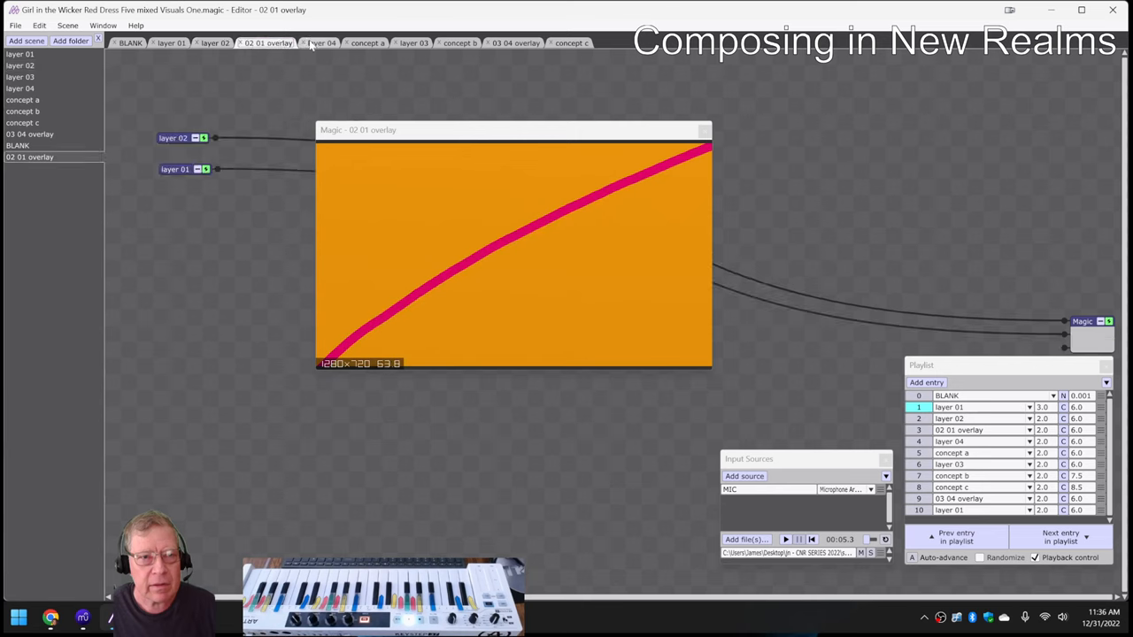
click(321, 42)
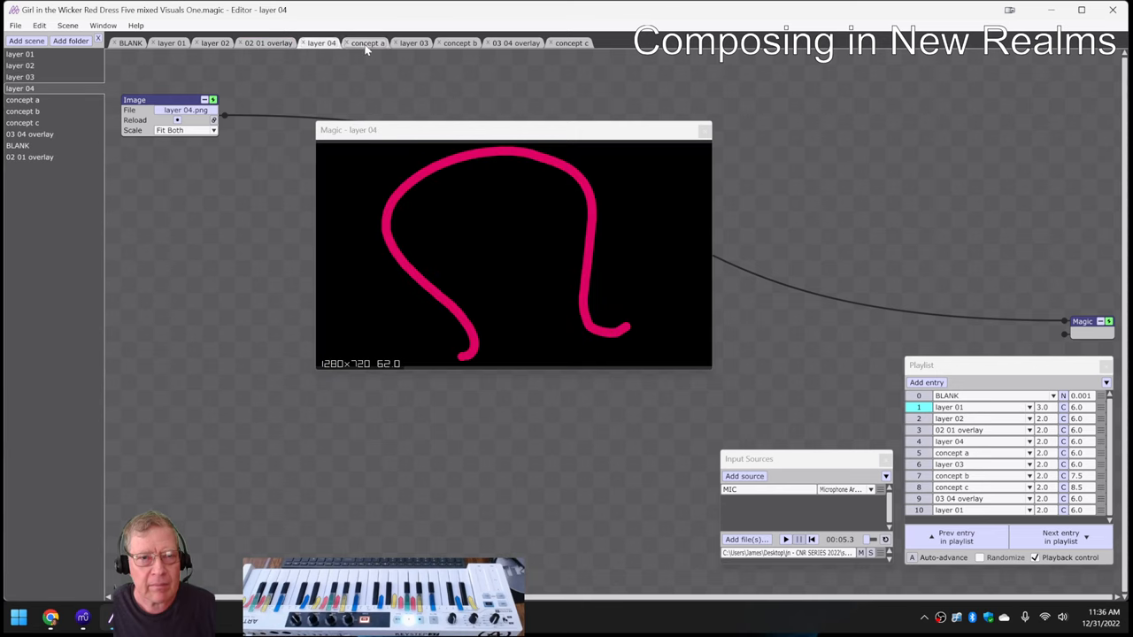
click(366, 42)
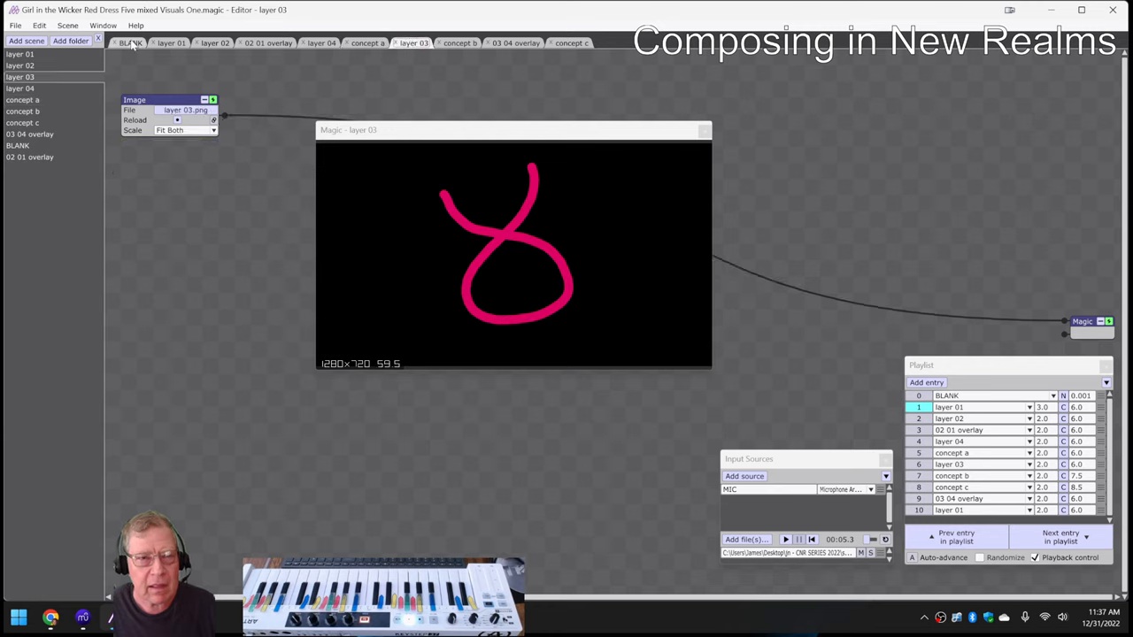
click(130, 42)
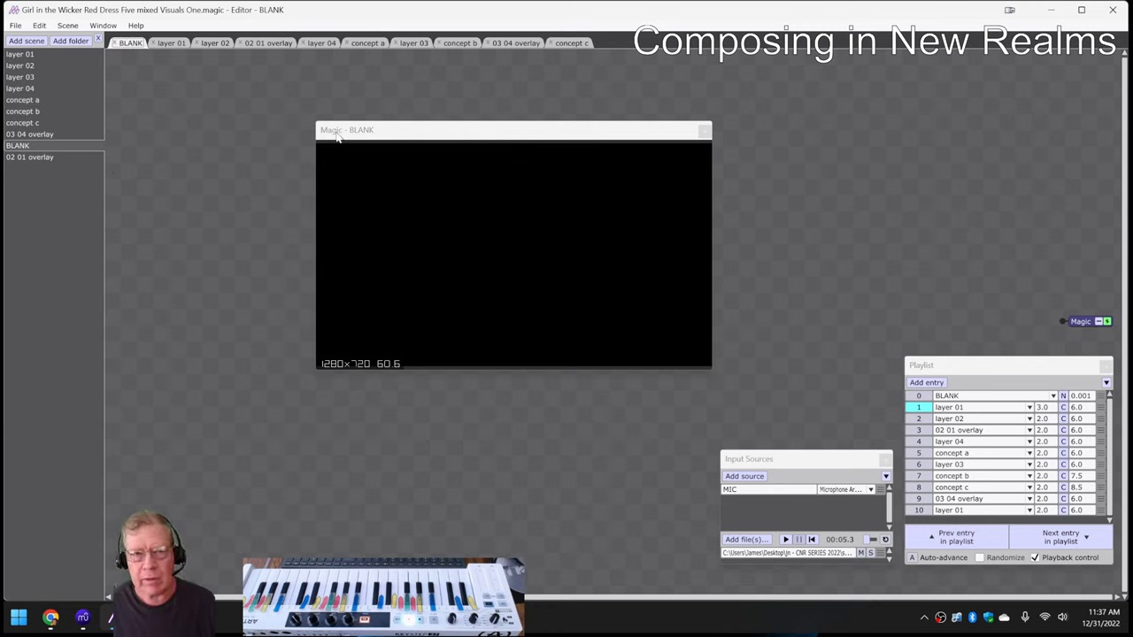
Move the BLANK output preview up-left and enlarge it across most of the workspace.
drag(345, 130, 271, 83)
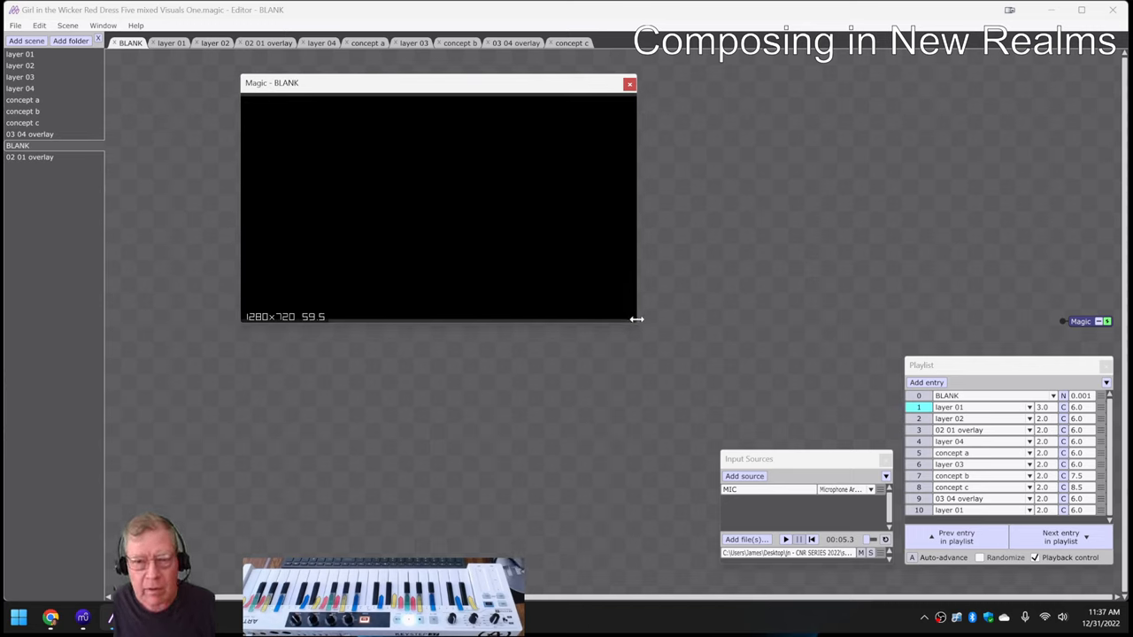
drag(636, 318, 677, 326)
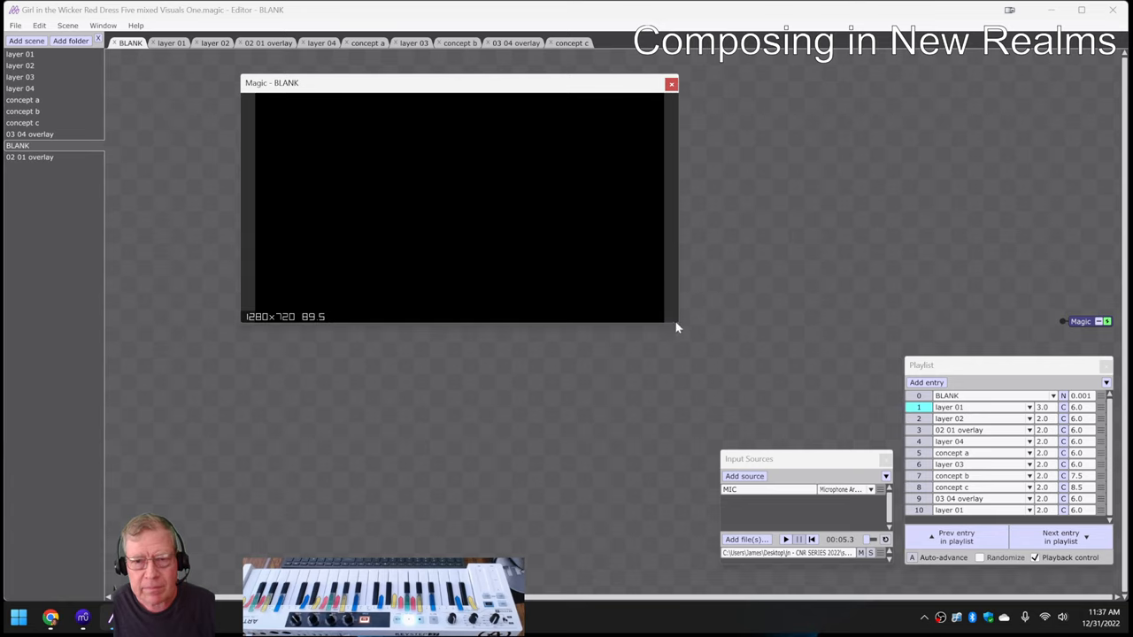
drag(672, 323, 891, 512)
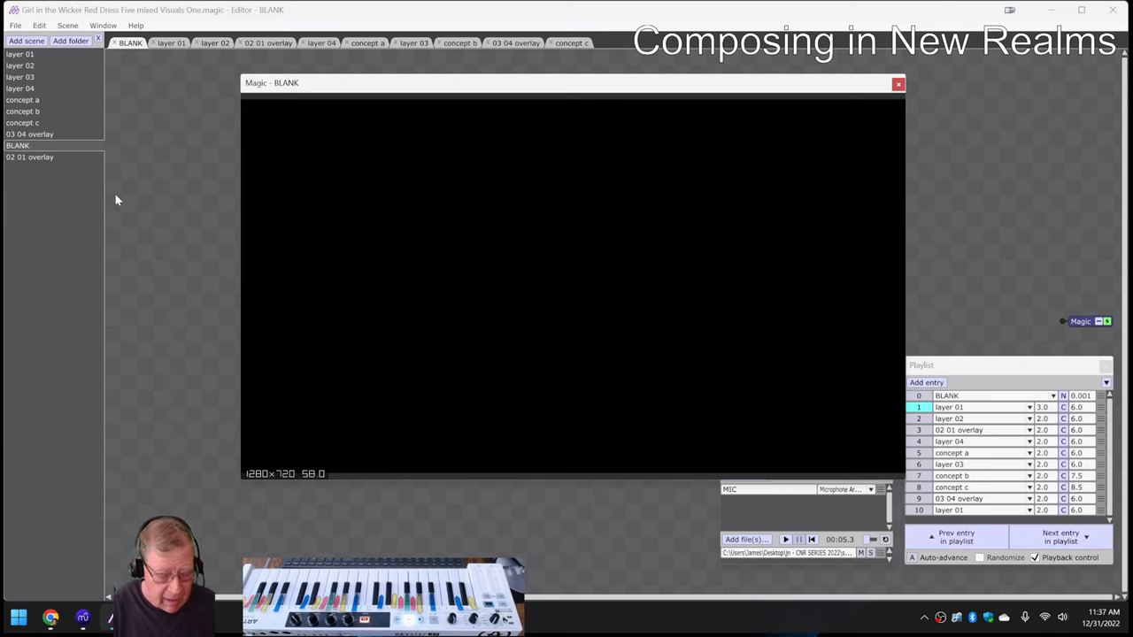
click(169, 42)
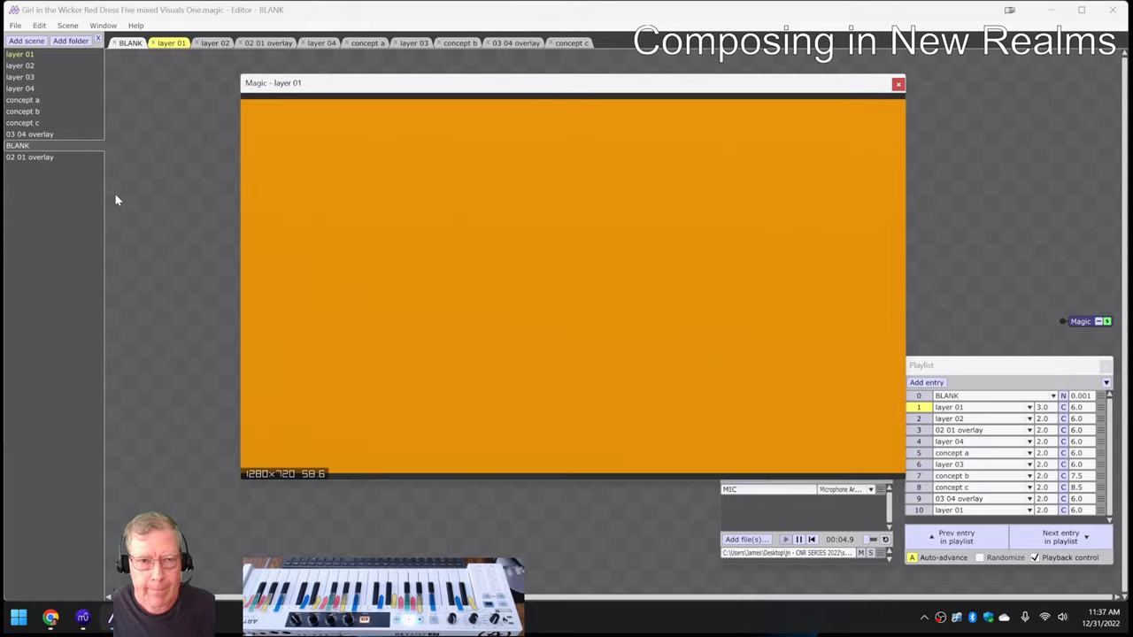
click(215, 42)
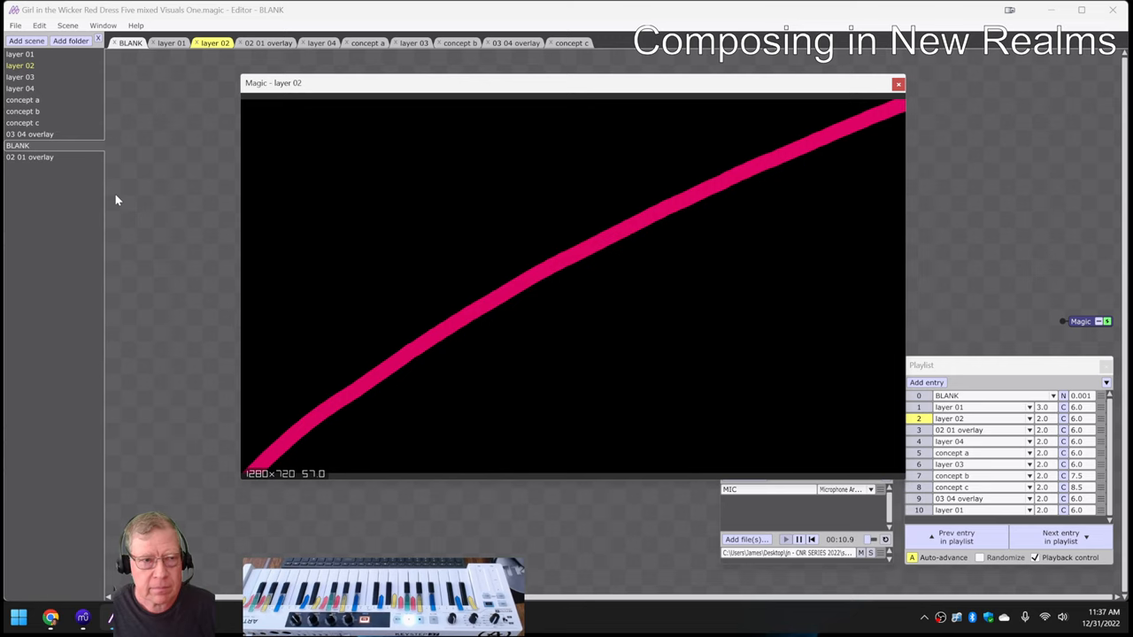
click(267, 42)
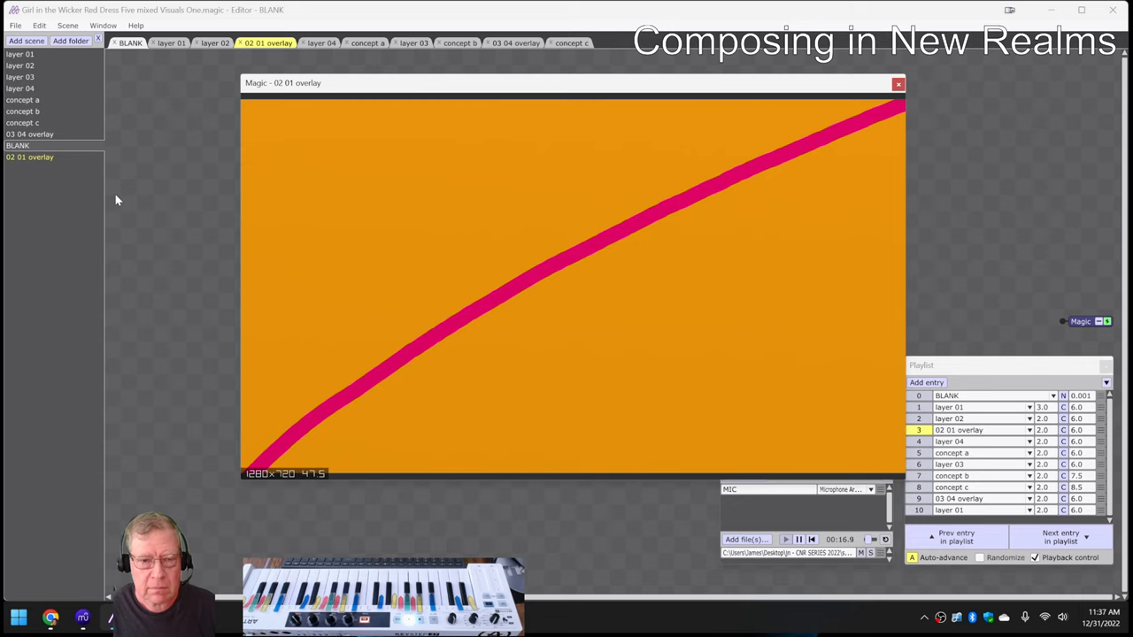
click(322, 42)
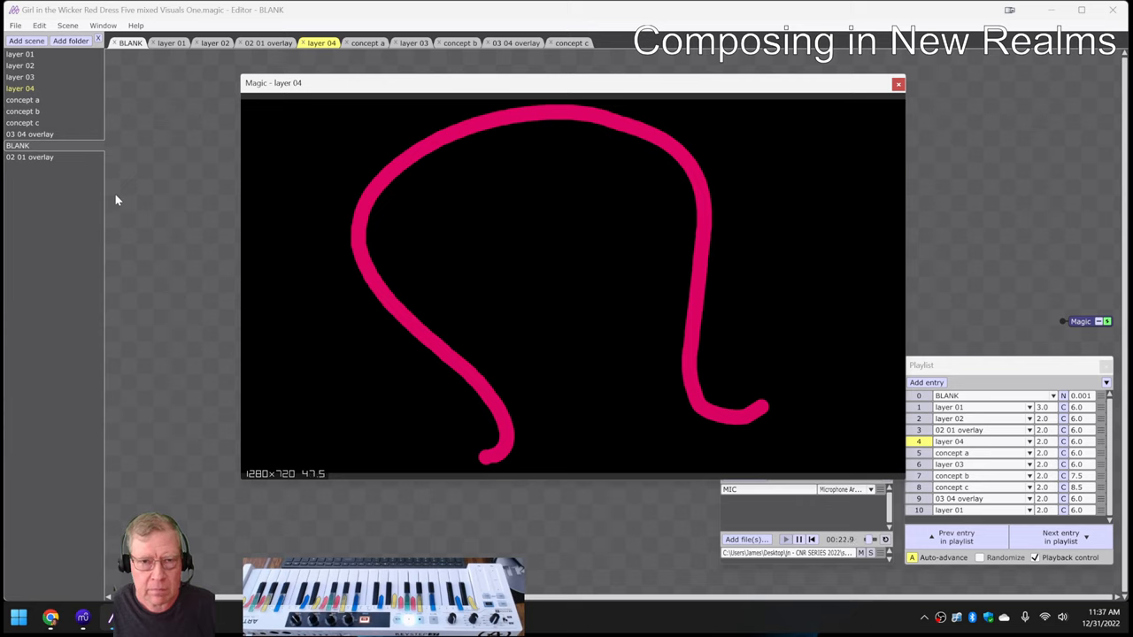
click(367, 43)
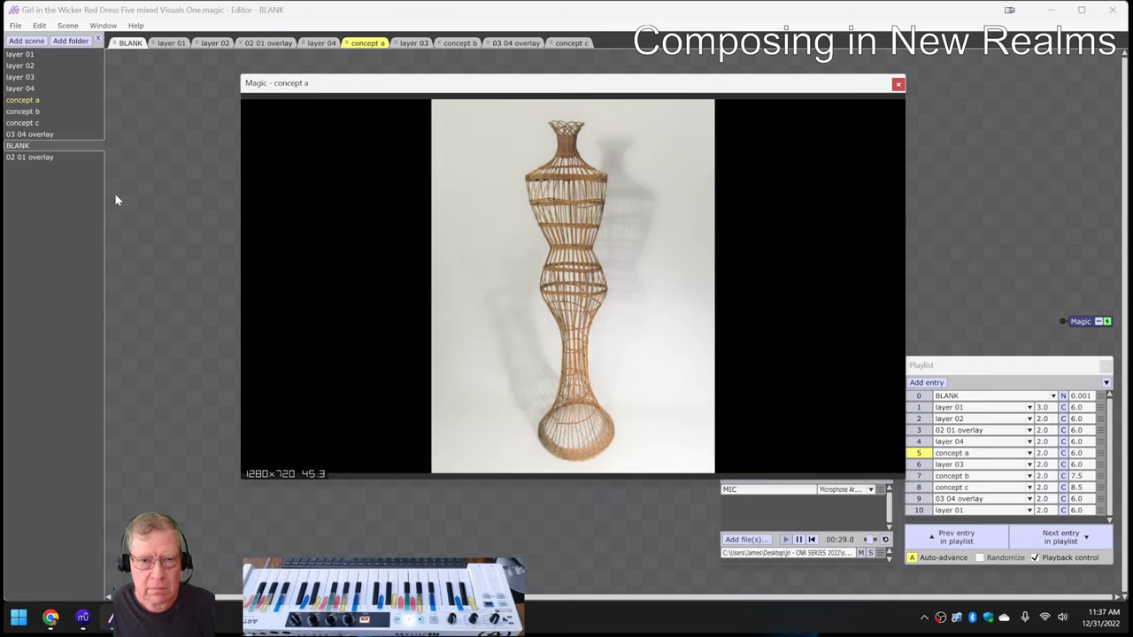
click(413, 42)
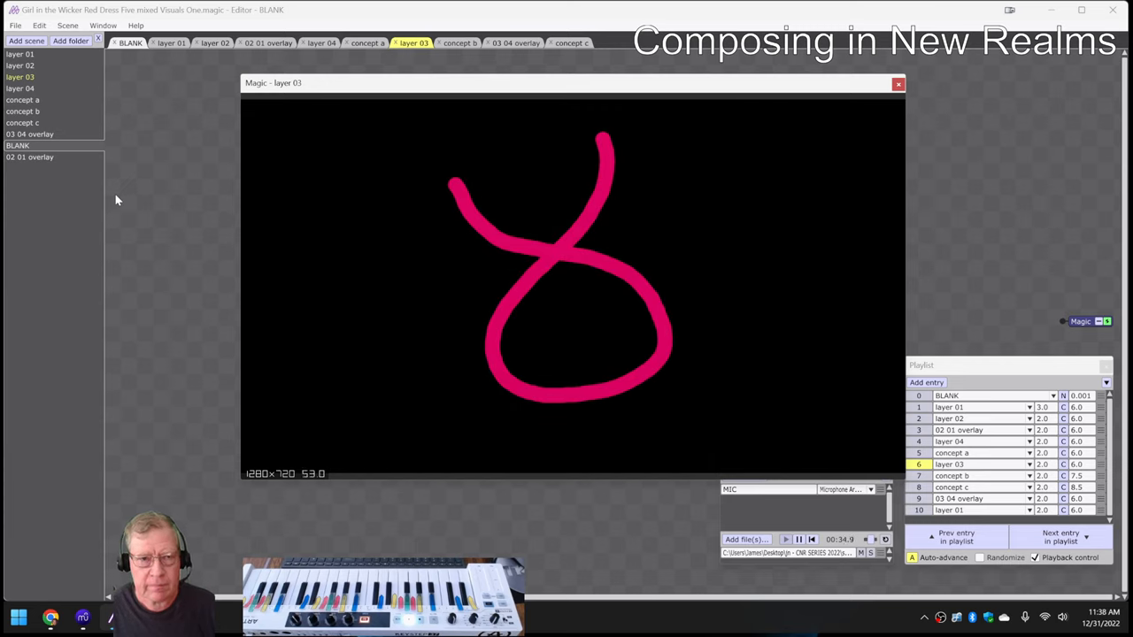
click(459, 43)
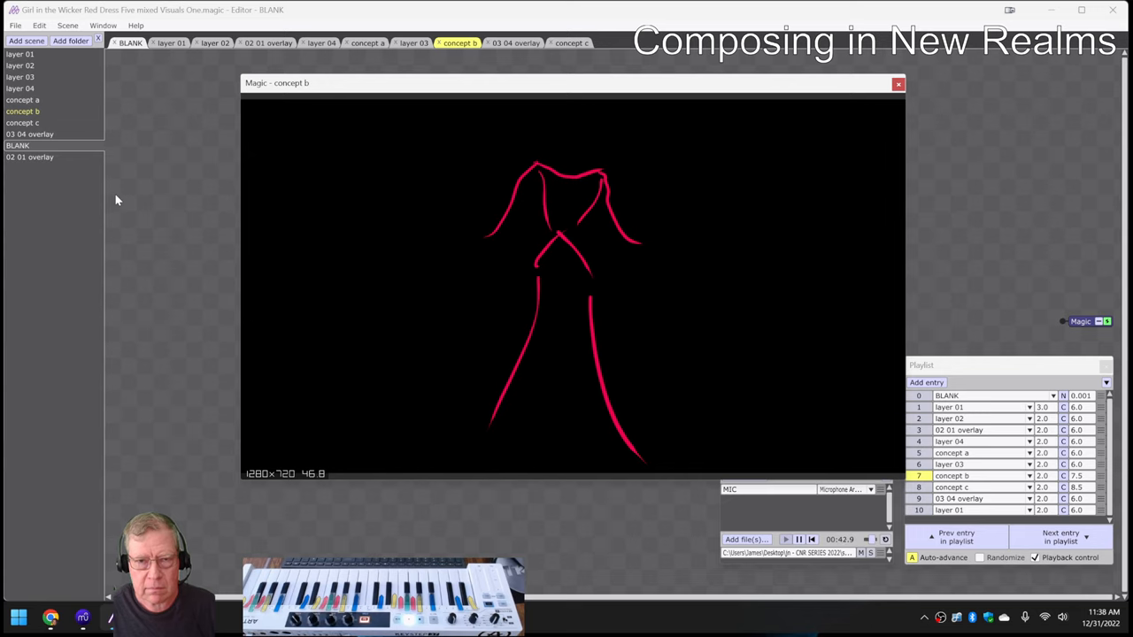
click(571, 43)
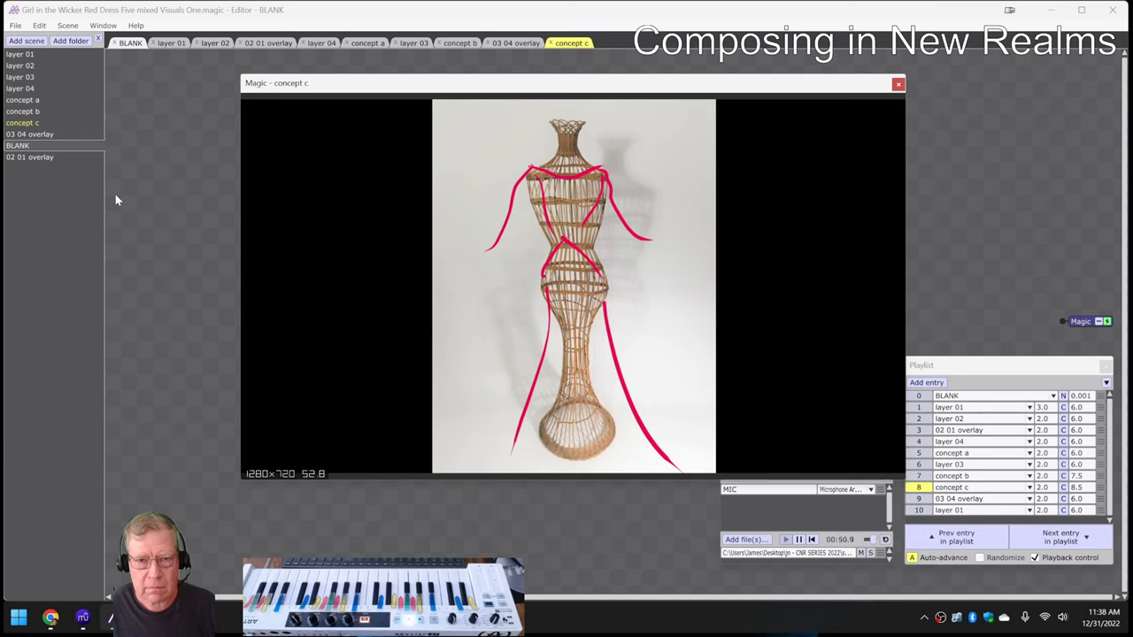
click(514, 43)
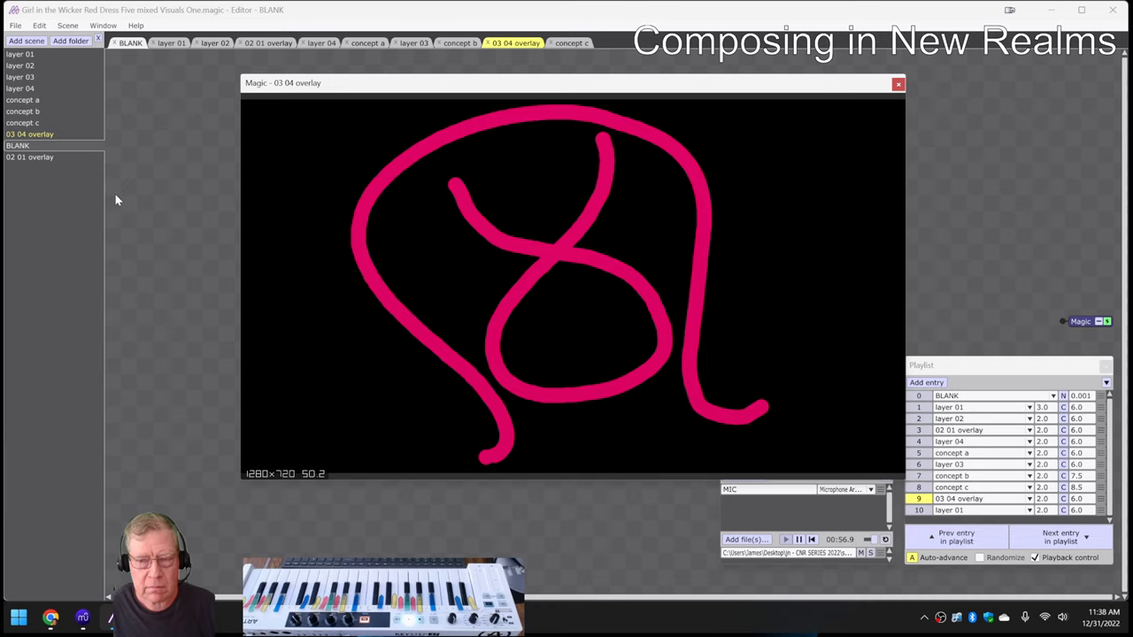
click(170, 42)
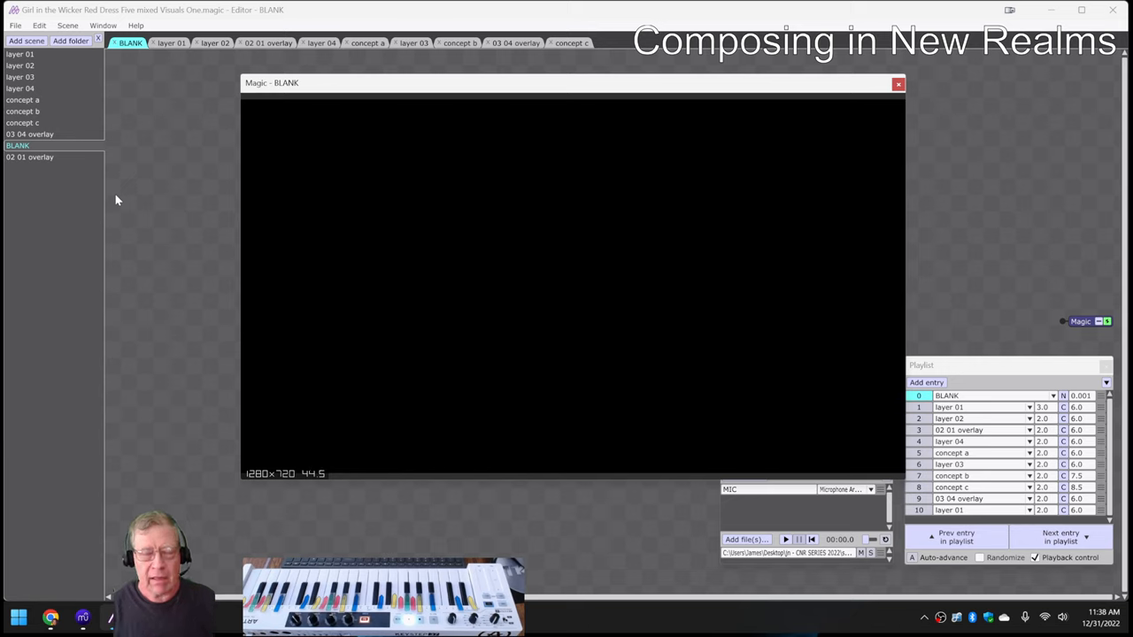
mouse_move(160, 462)
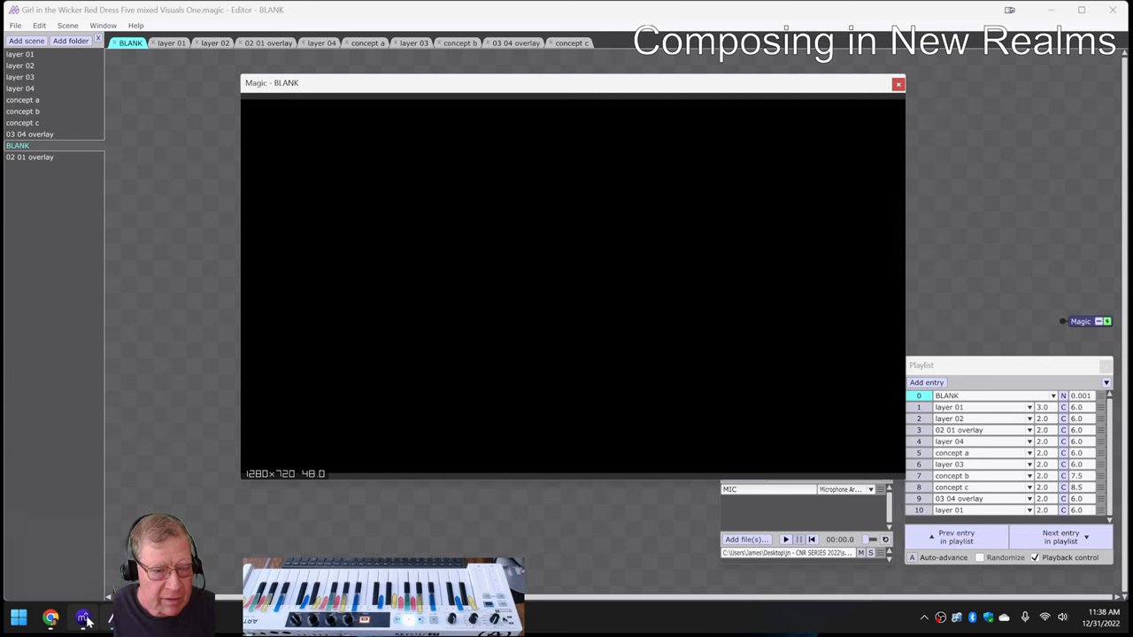
Bring the MuseScore wicker red dress score back to the front via the taskbar.
click(82, 617)
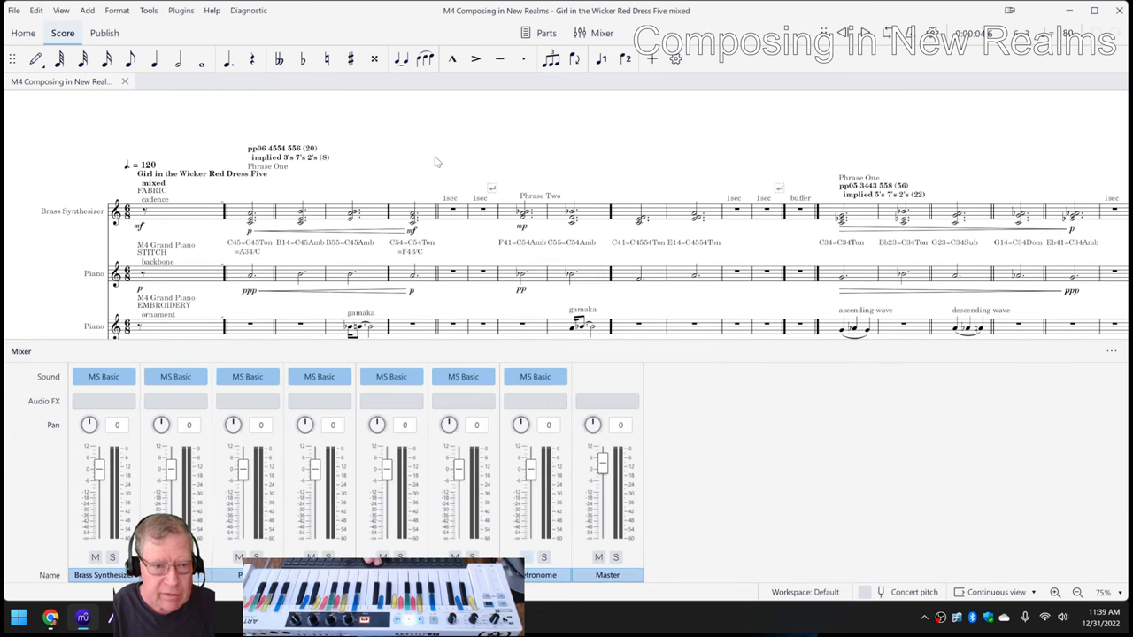
mouse_move(106, 370)
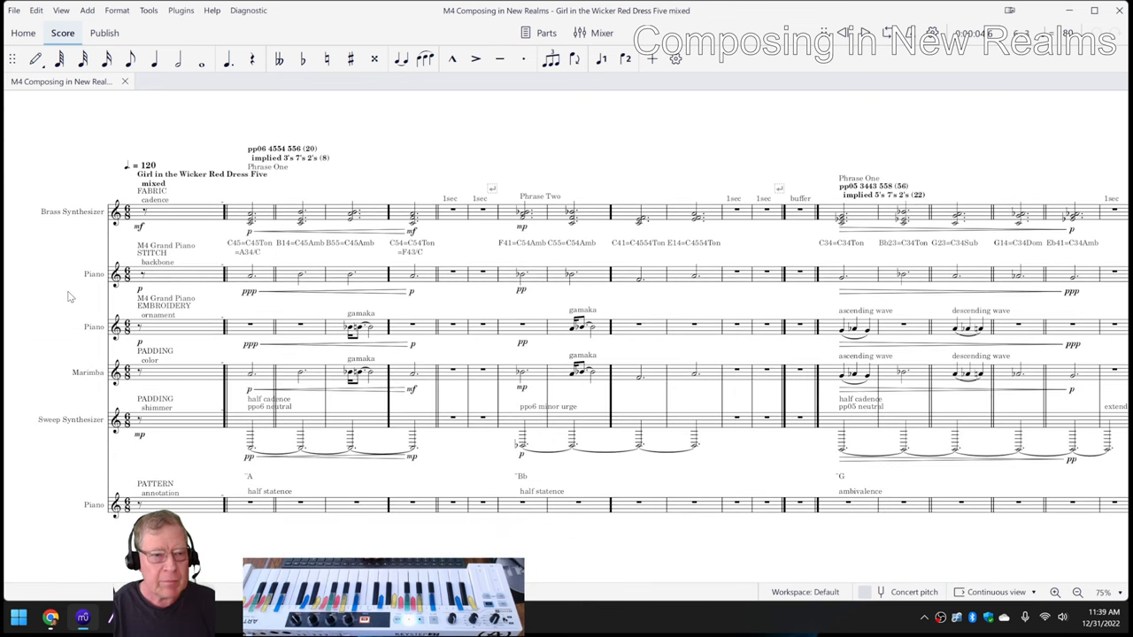
mouse_move(54, 317)
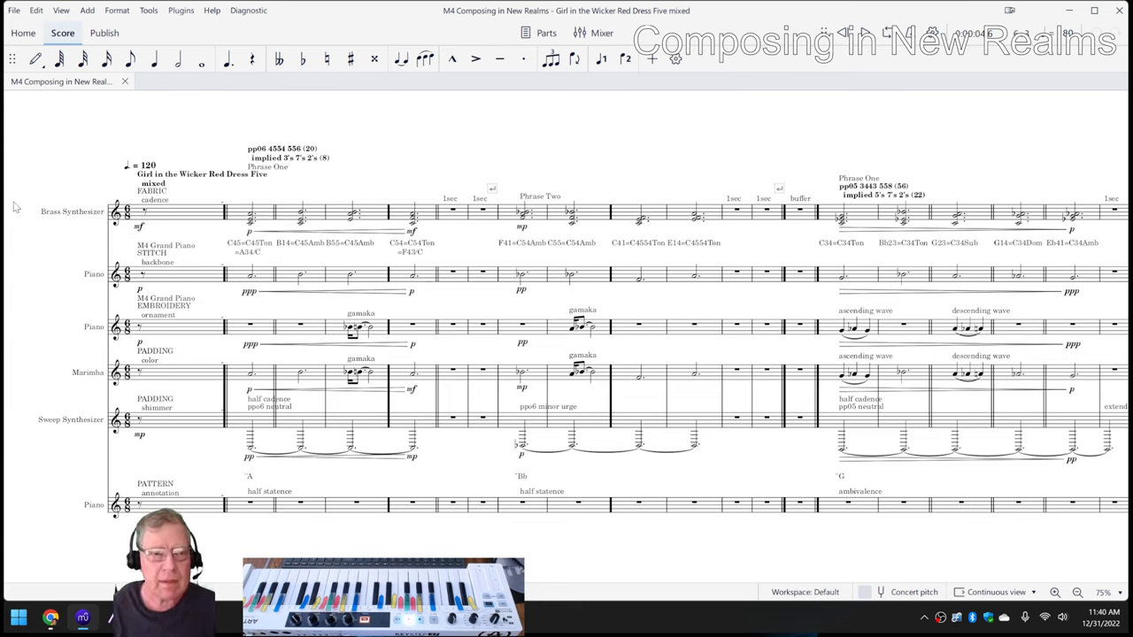
mouse_move(146, 171)
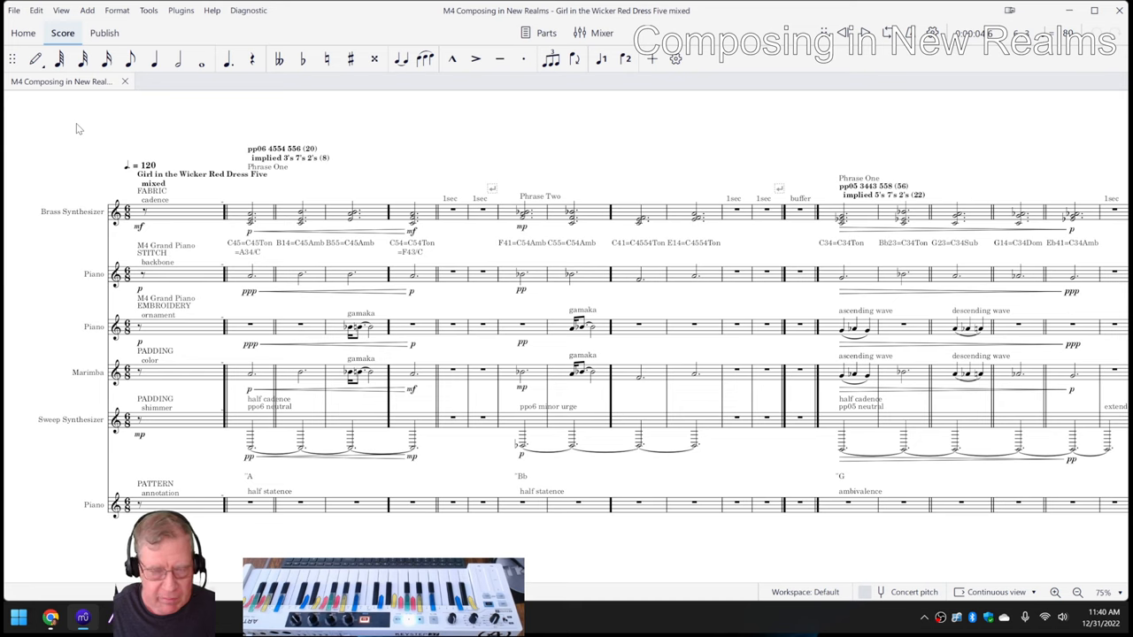
mouse_move(504, 152)
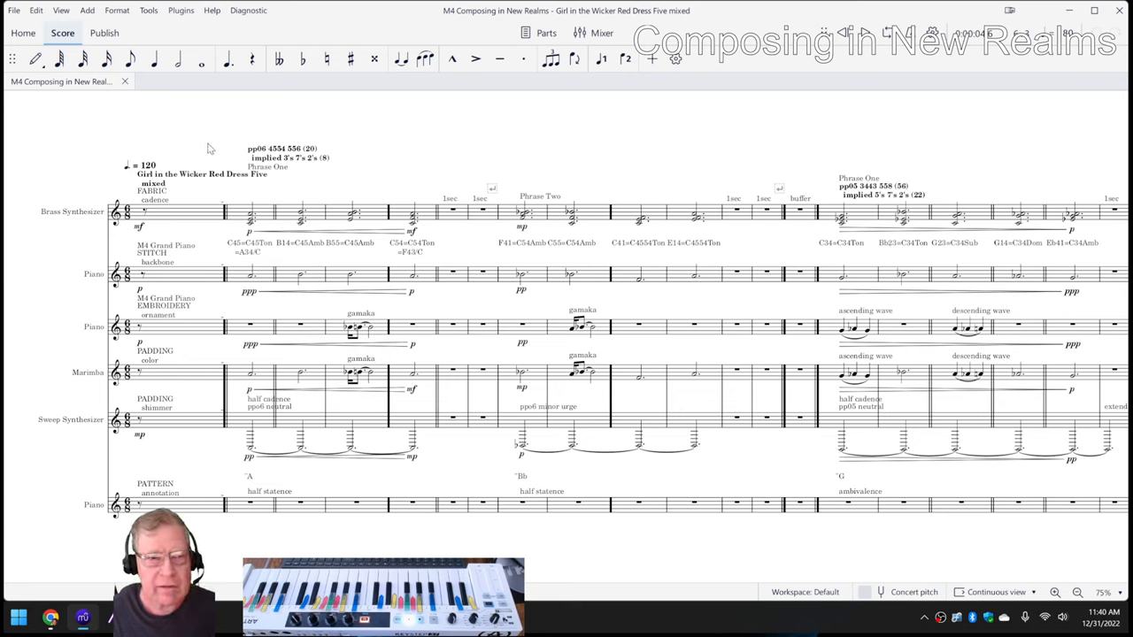
mouse_move(174, 133)
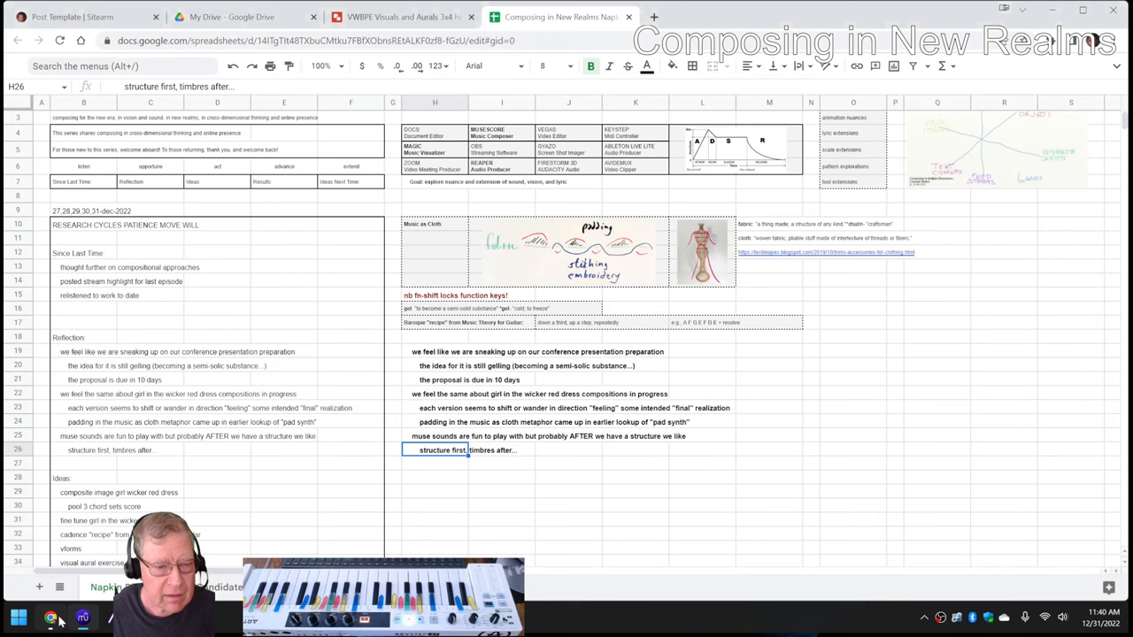
scroll(down, 3)
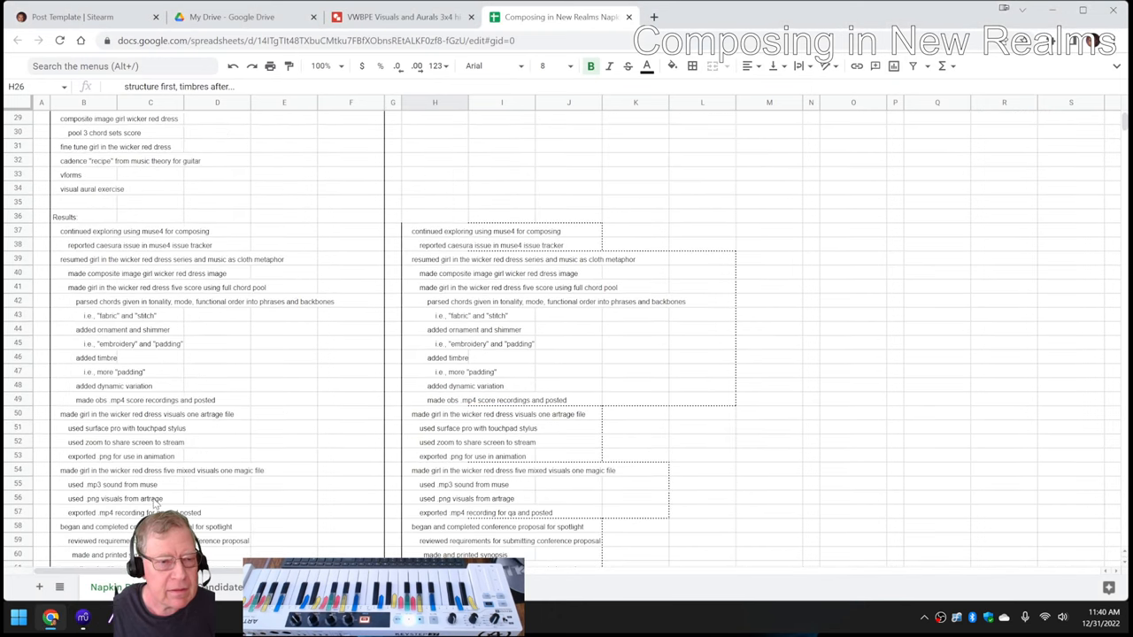
scroll(down, 3)
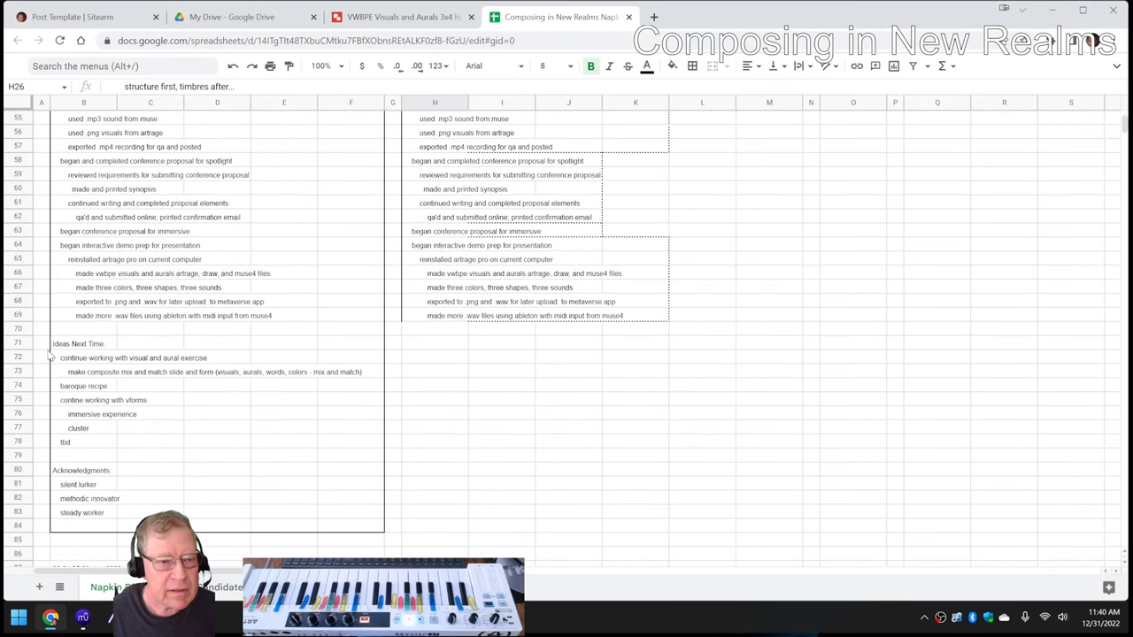
mouse_move(64, 366)
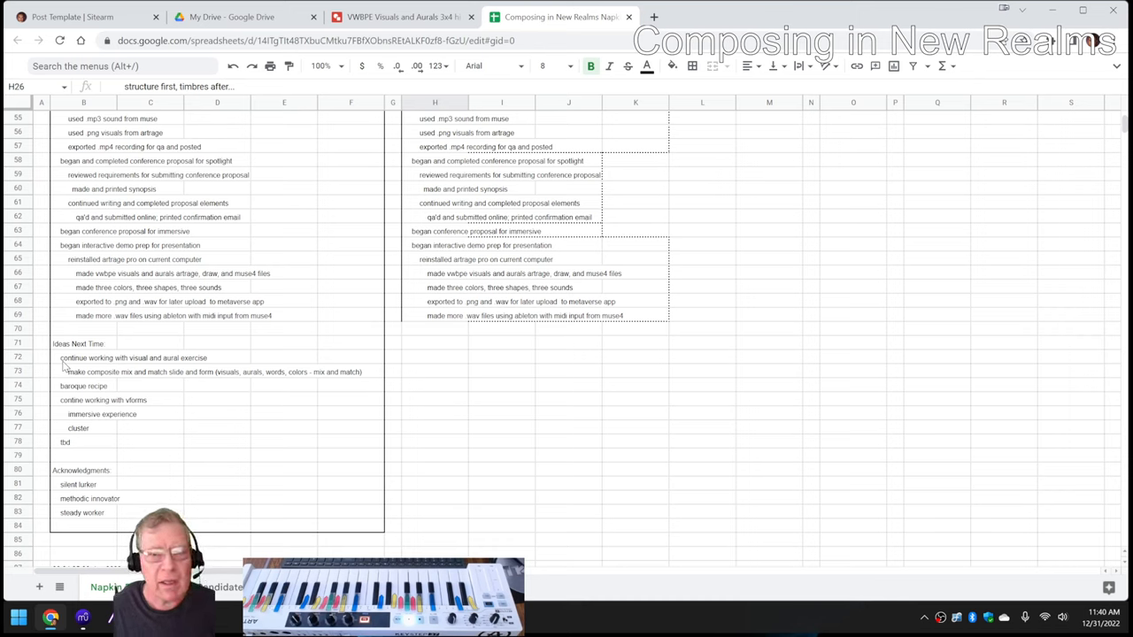
mouse_move(319, 405)
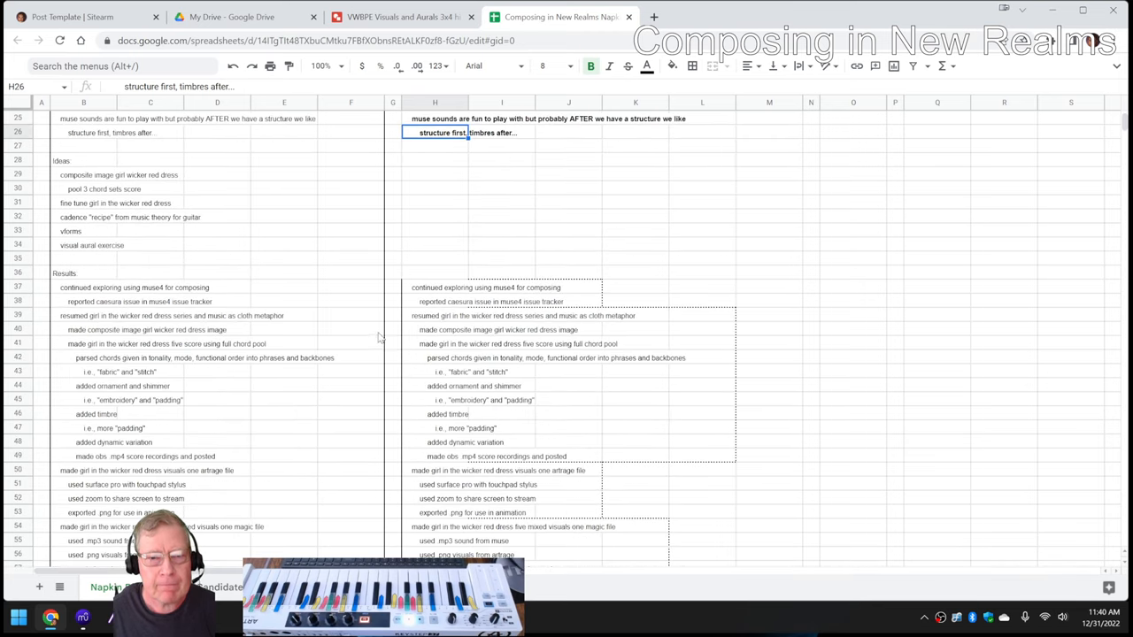
click(440, 288)
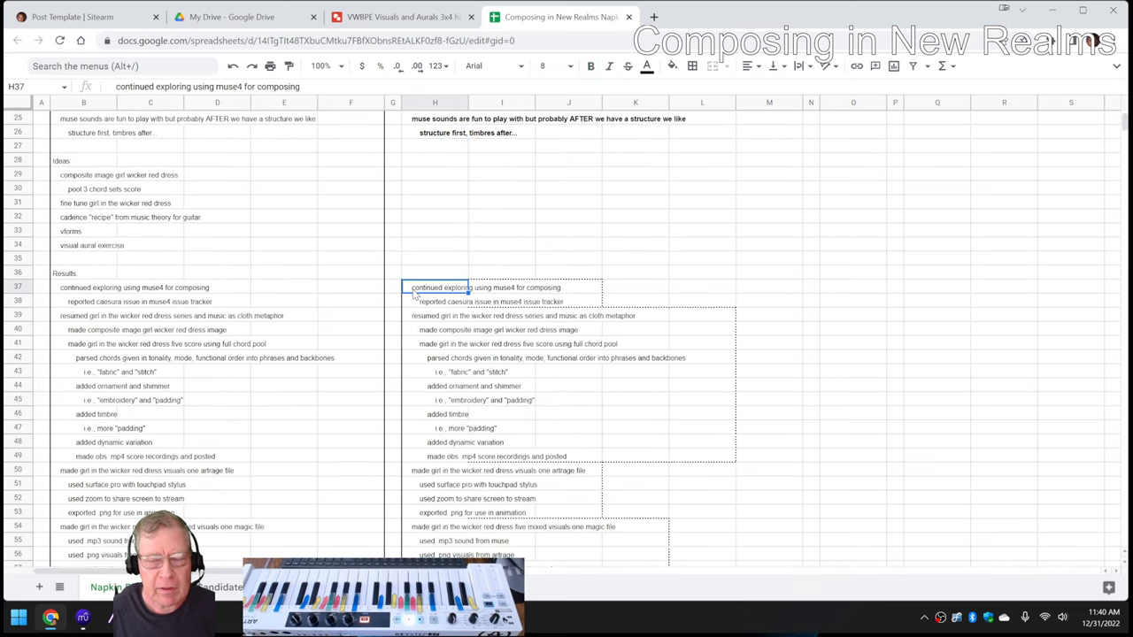
scroll(down, 3)
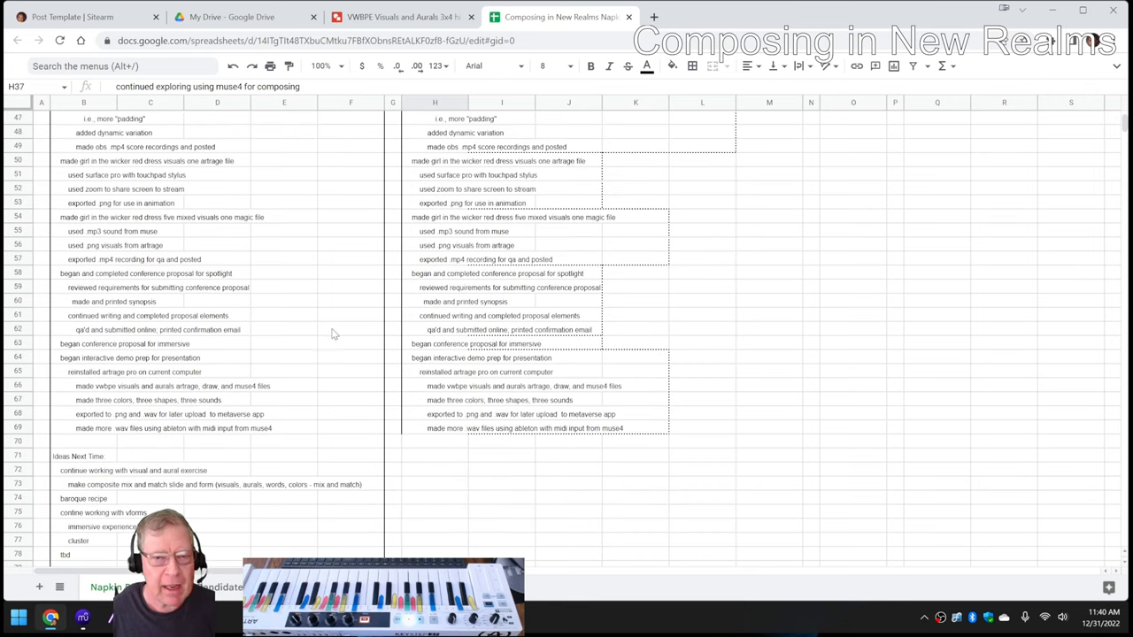
mouse_move(283, 419)
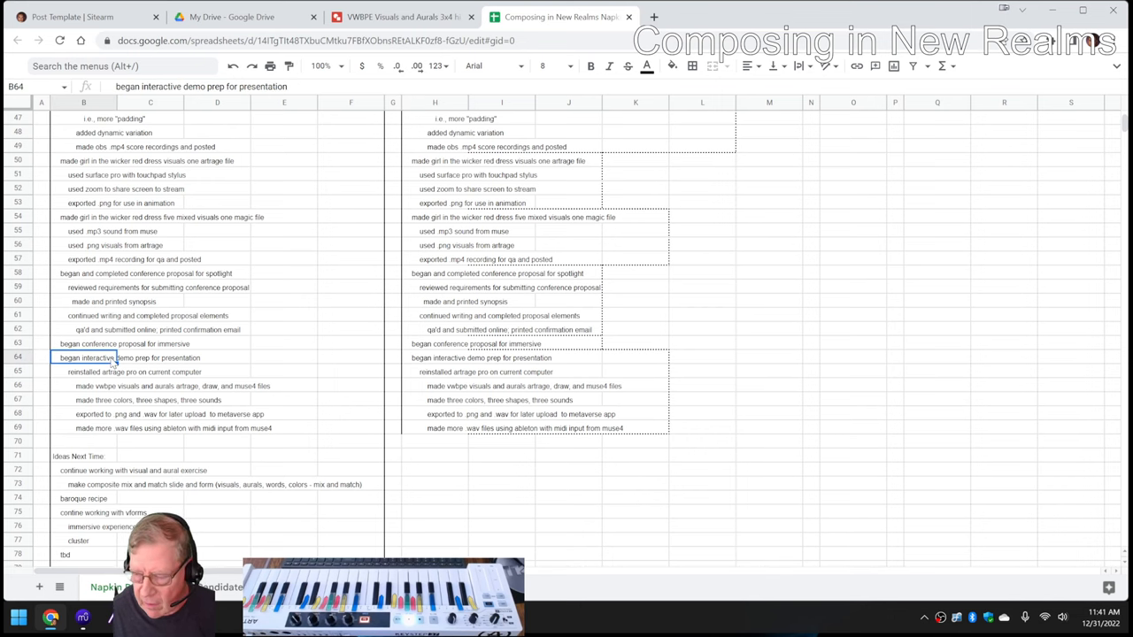
scroll(down, 3)
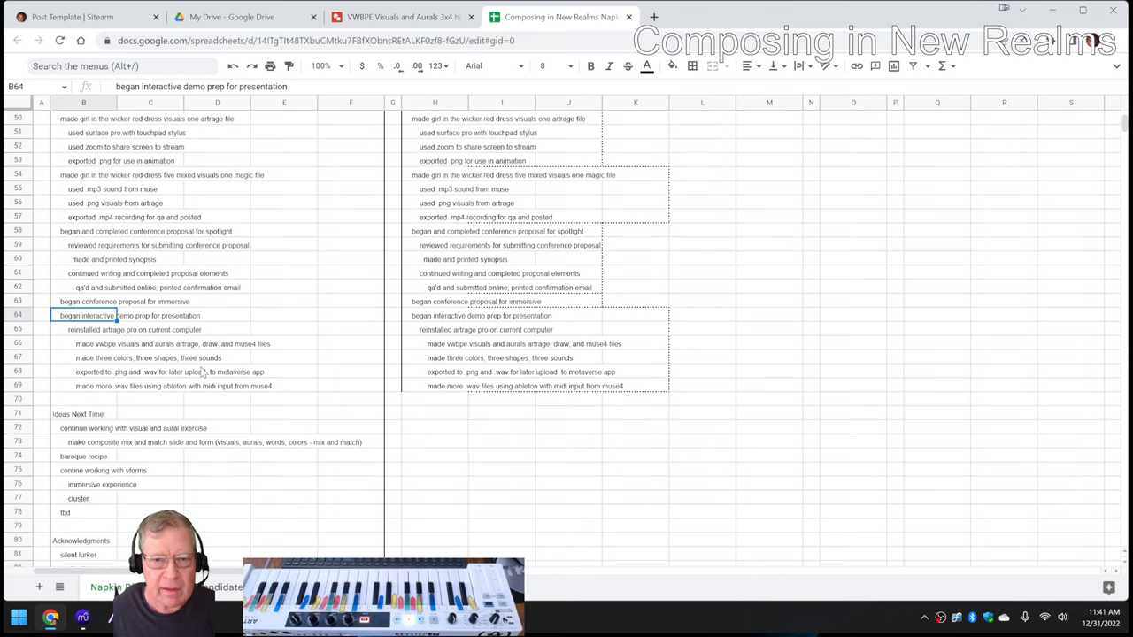
mouse_move(420, 325)
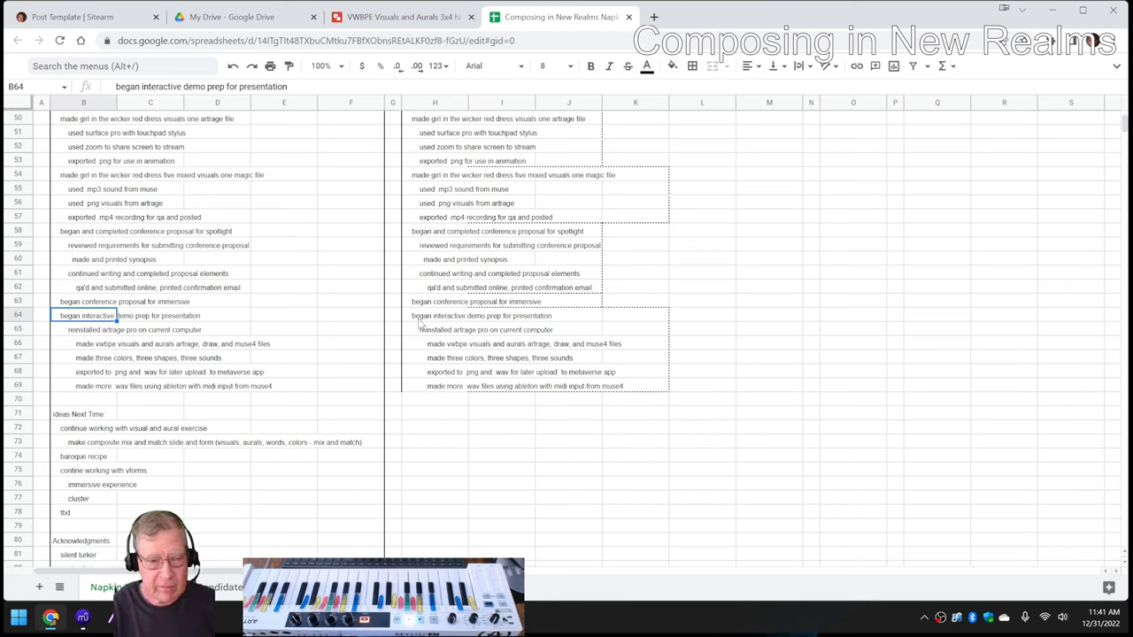
mouse_move(256, 345)
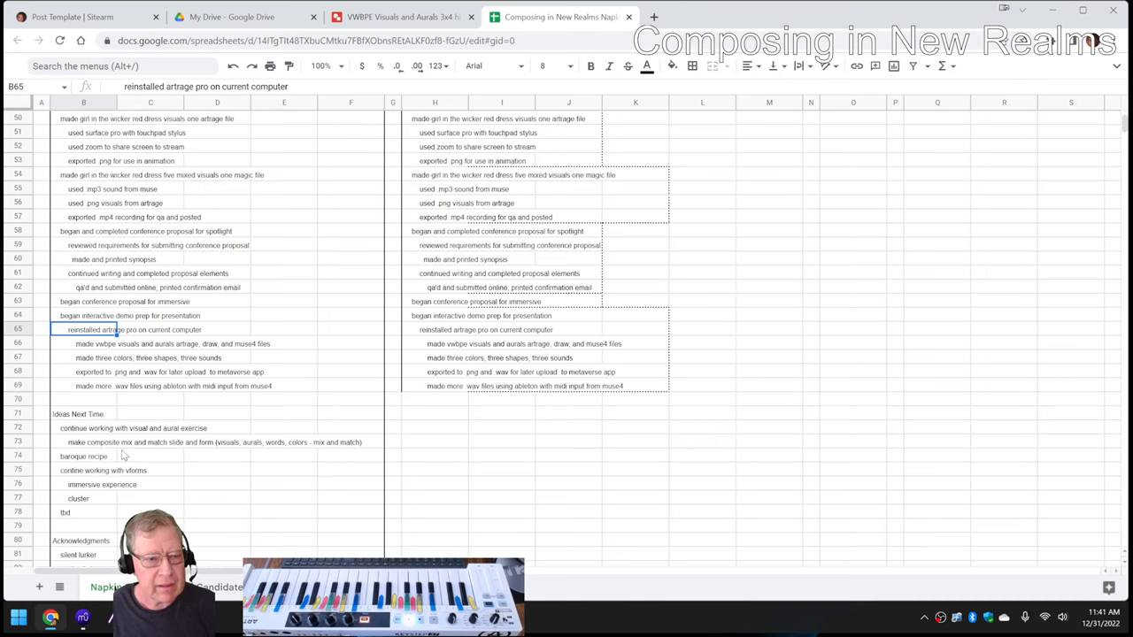
scroll(down, 3)
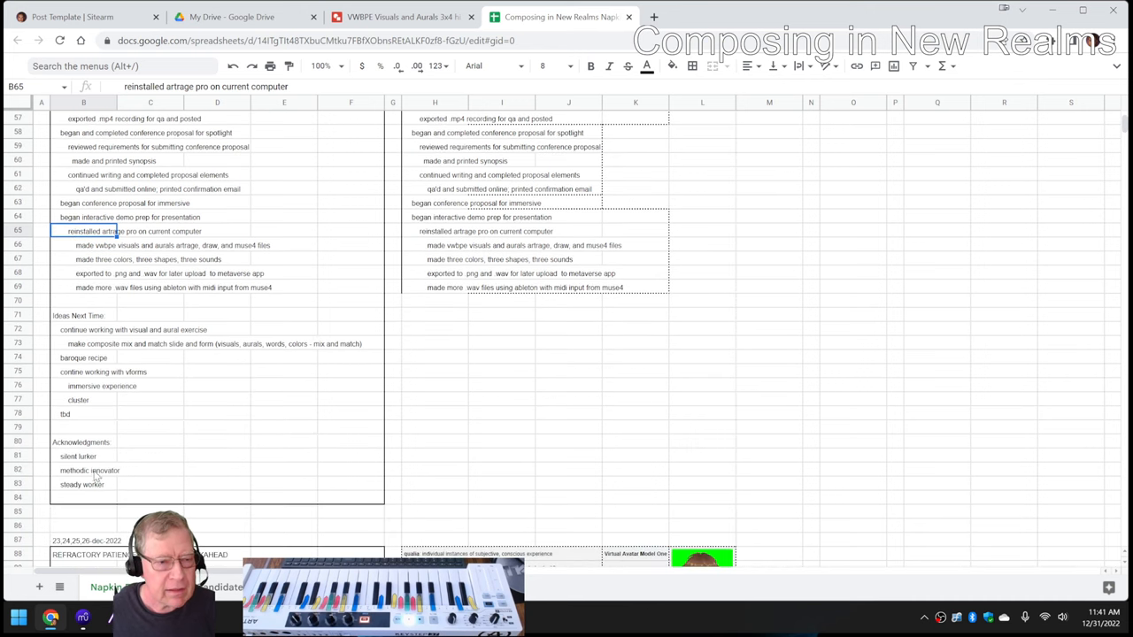